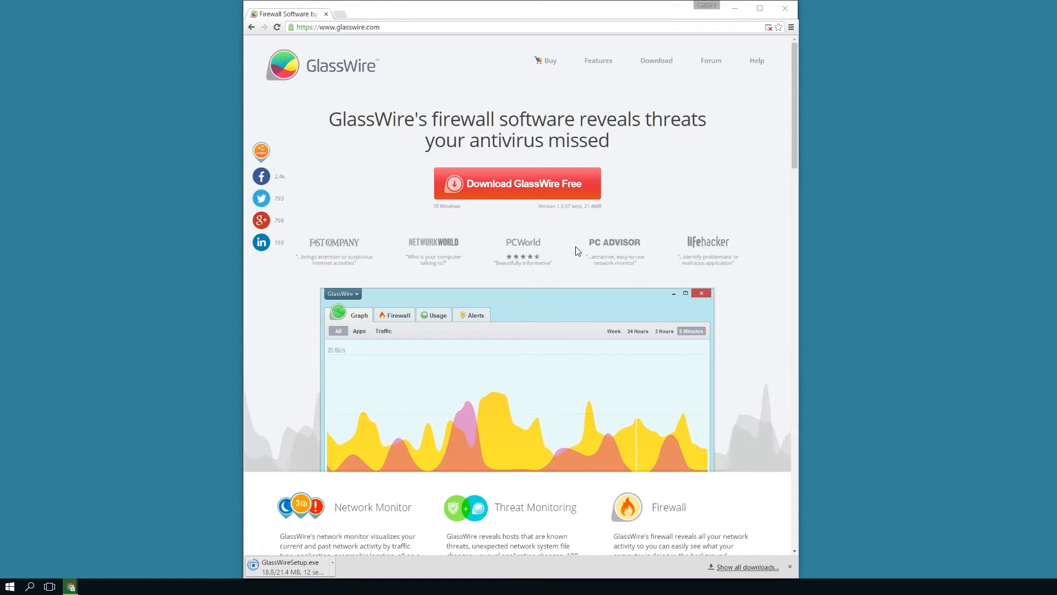
pyautogui.moveTo(746, 177)
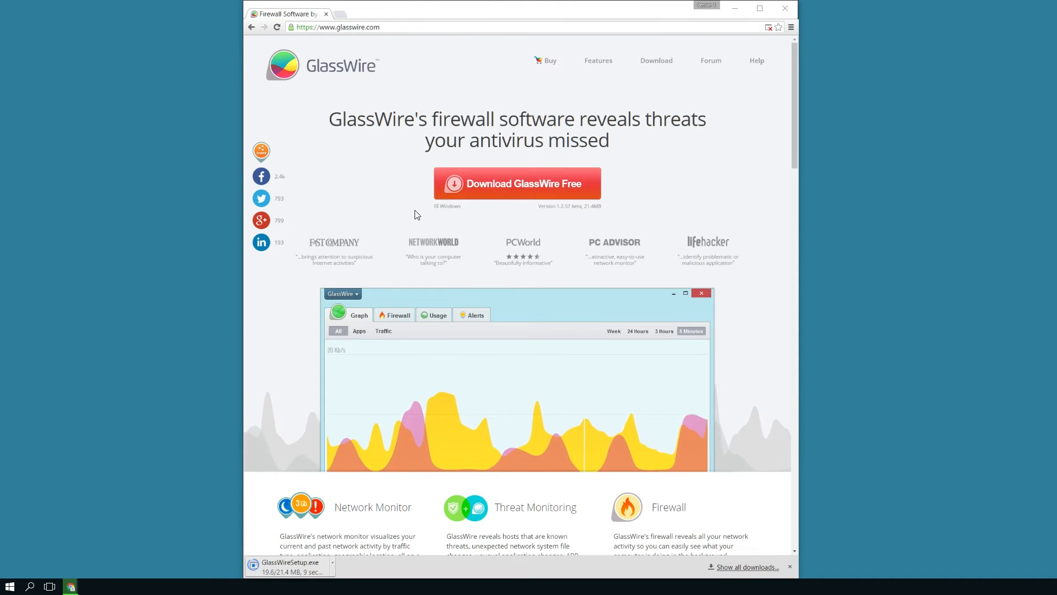
pyautogui.moveTo(778, 511)
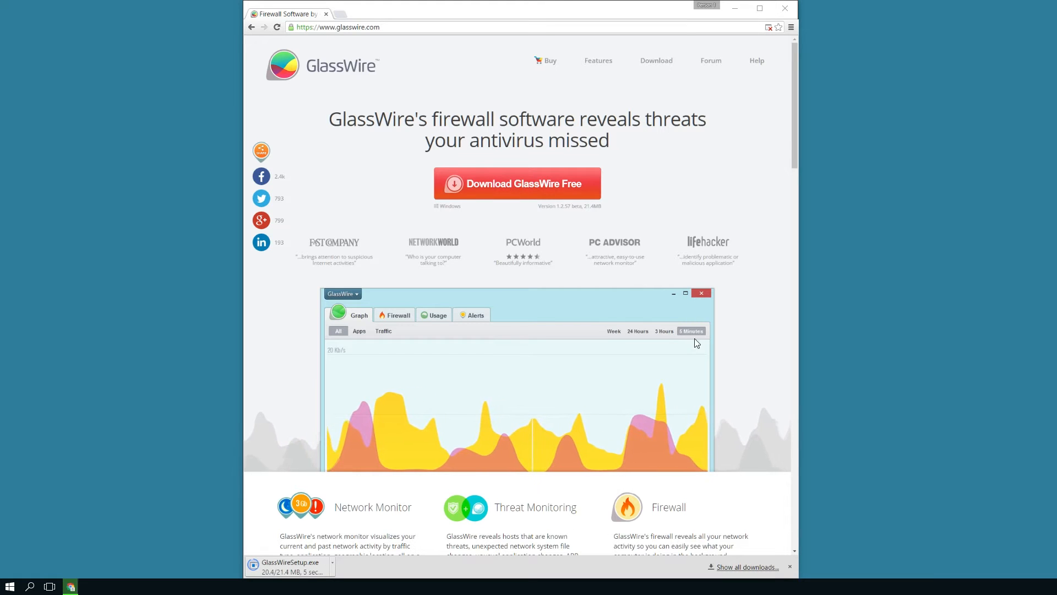
# Step: Scroll through glasswire.com's feature sections while GlassWireSetup.exe finishes downloading
pyautogui.scroll(-3)
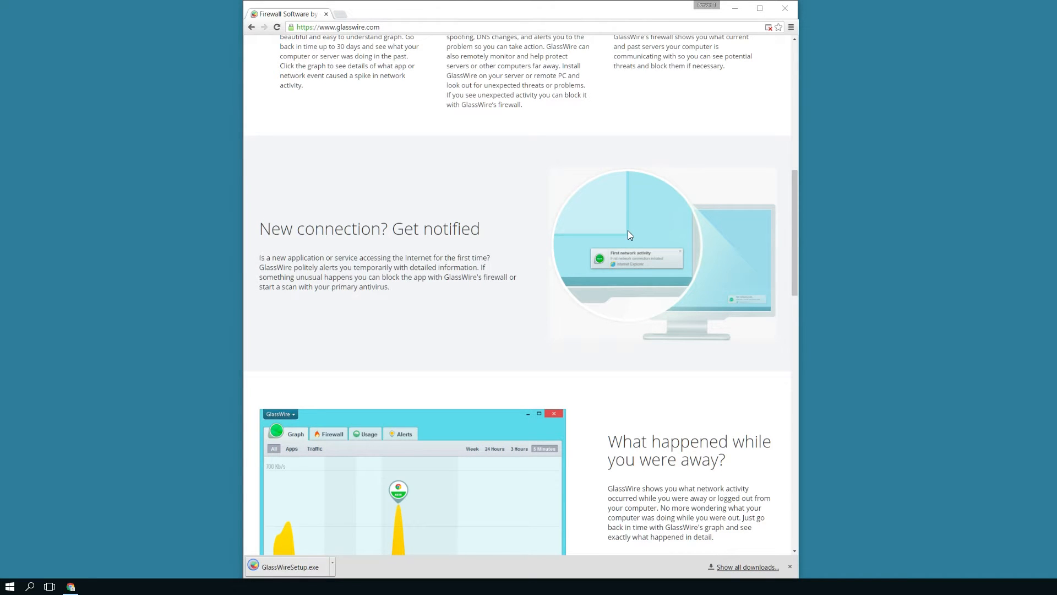
pyautogui.scroll(-3)
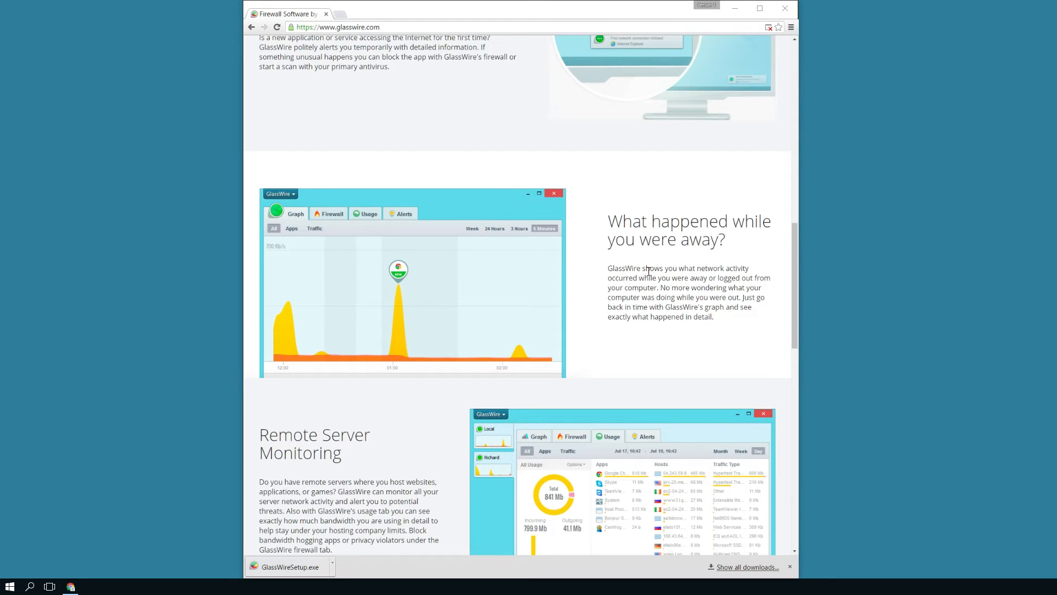
pyautogui.scroll(-3)
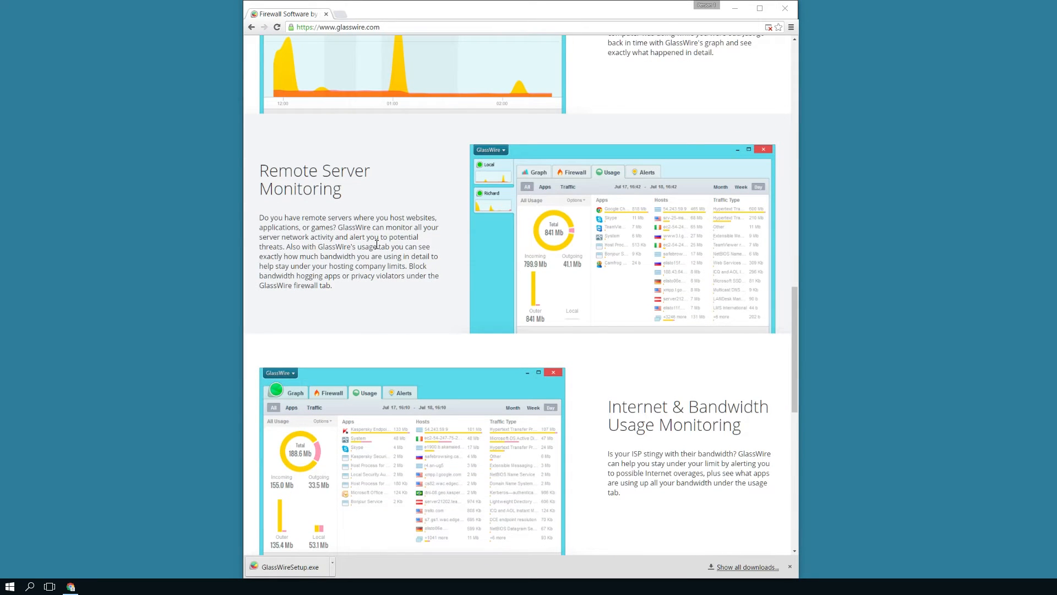
pyautogui.moveTo(472, 253)
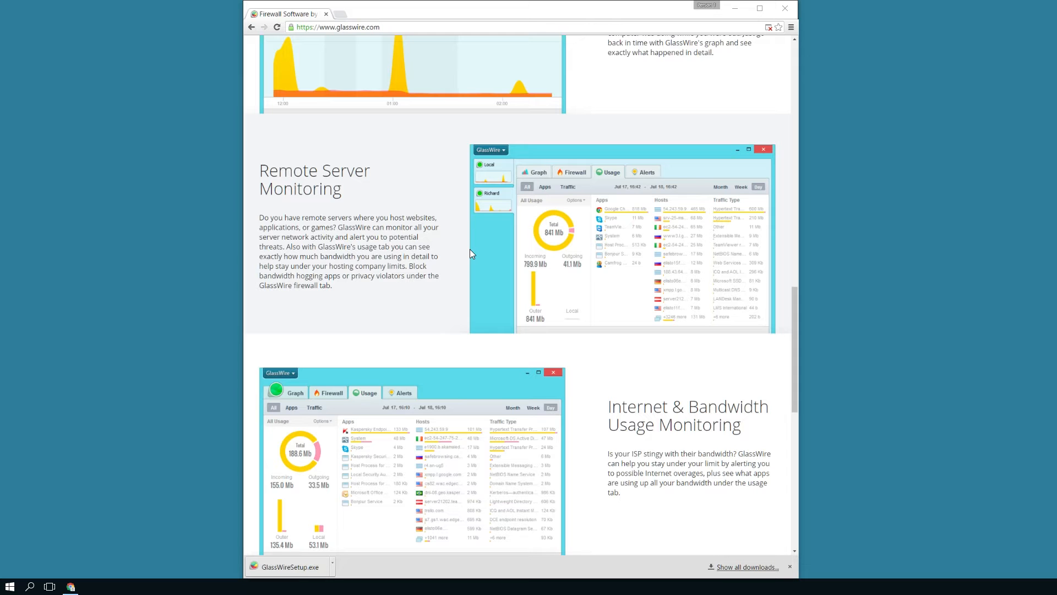
pyautogui.scroll(-3)
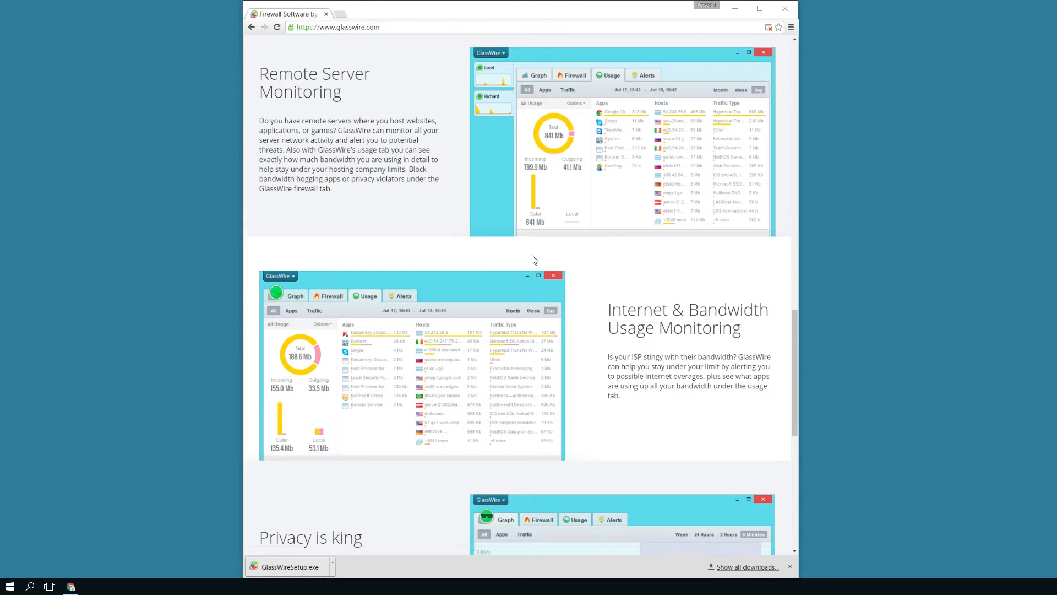
pyautogui.scroll(-3)
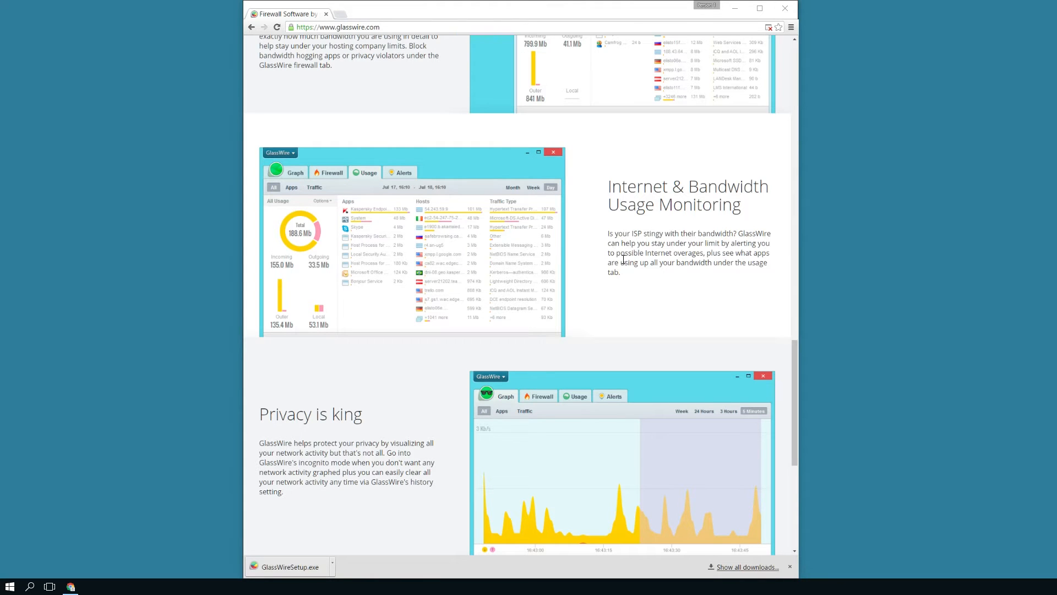
pyautogui.scroll(-3)
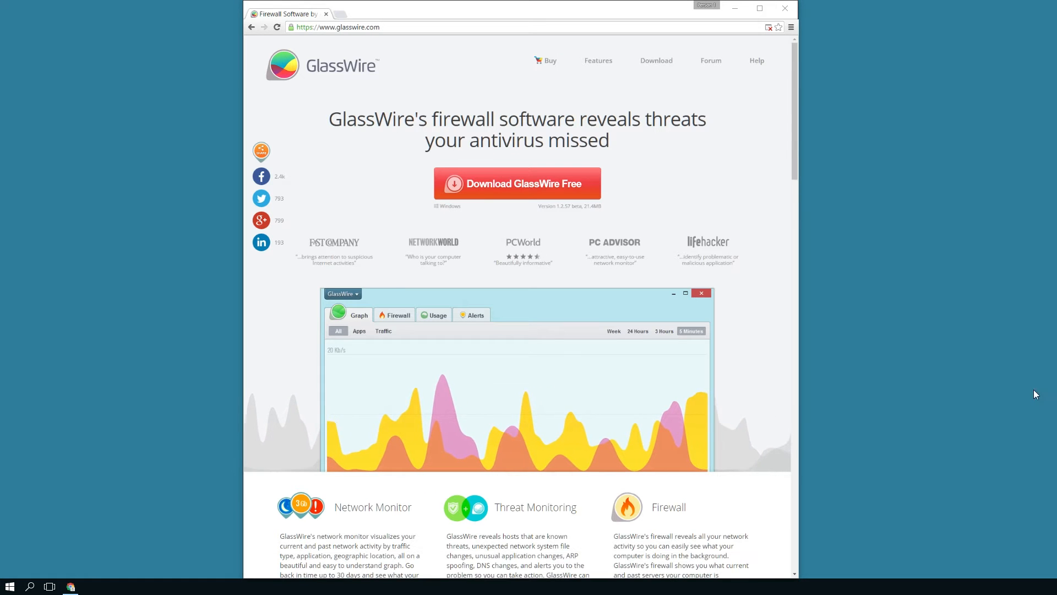
# Step: Run GlassWireSetup.exe, accept the license, and keep default components and install folder
pyautogui.click(517, 184)
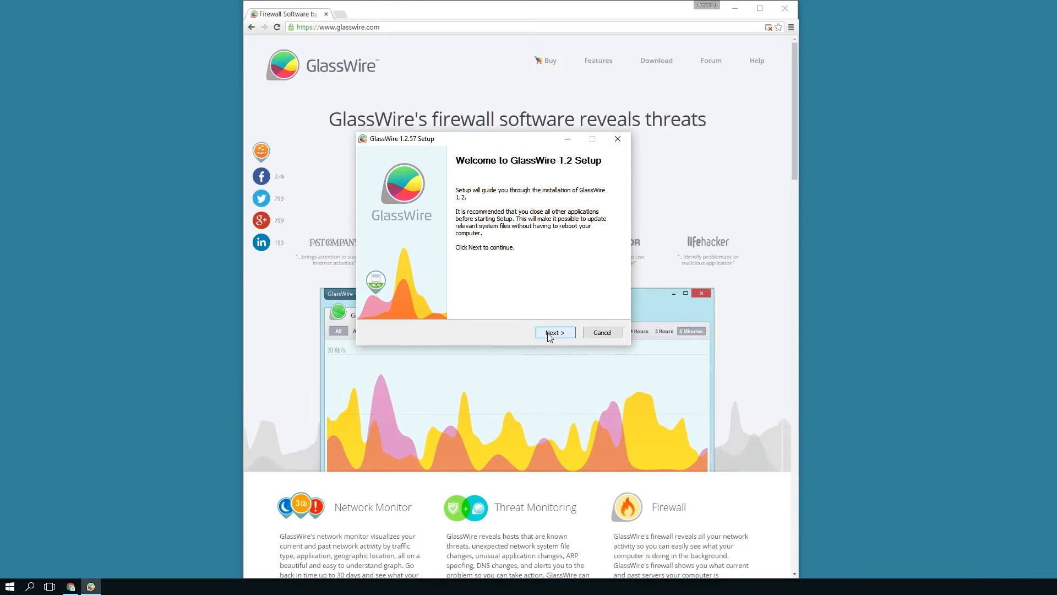
pyautogui.click(555, 332)
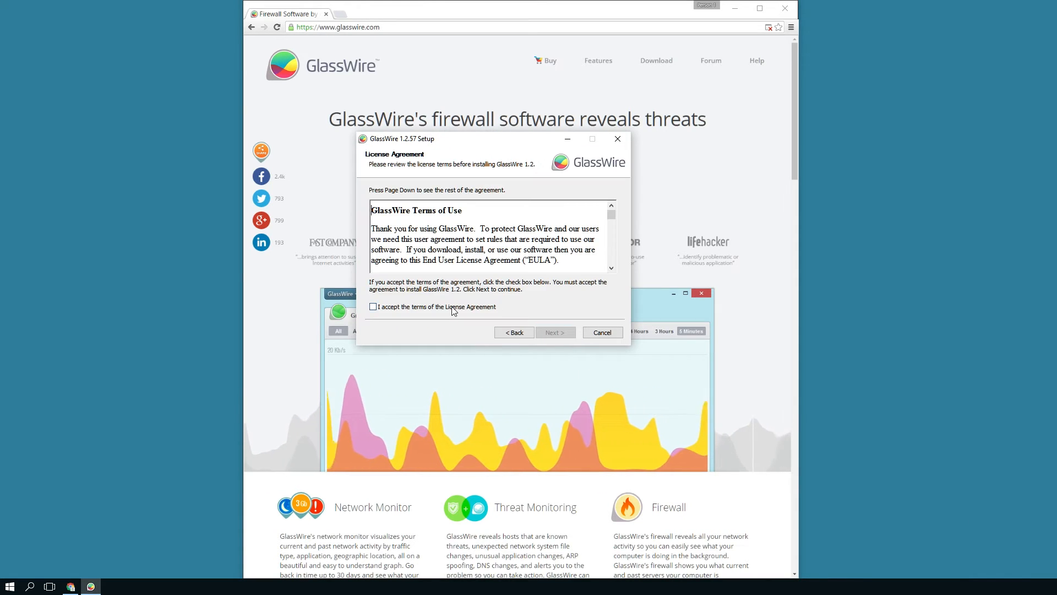
pyautogui.click(555, 331)
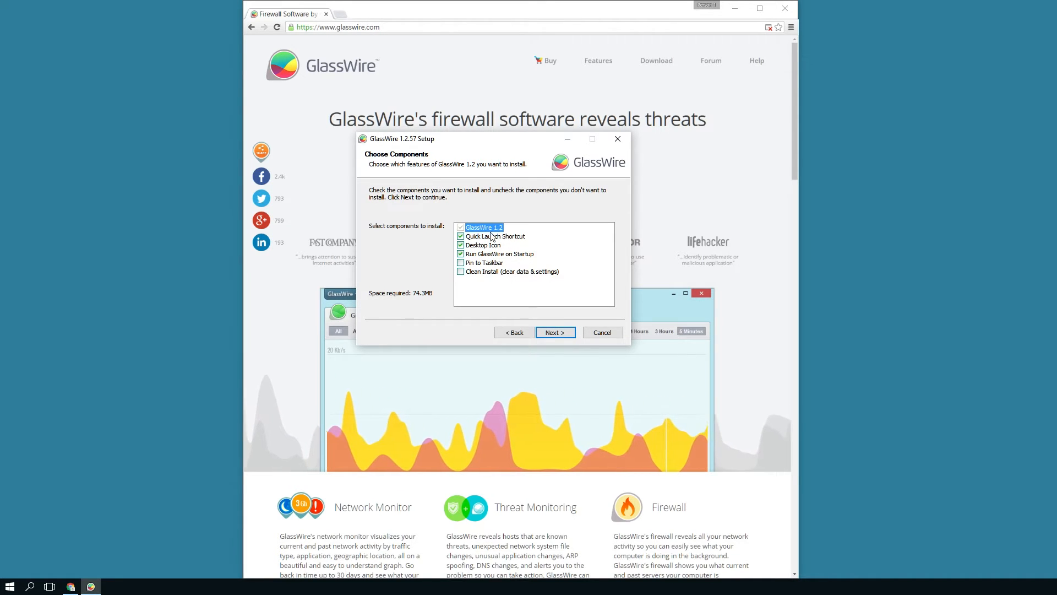
pyautogui.click(554, 331)
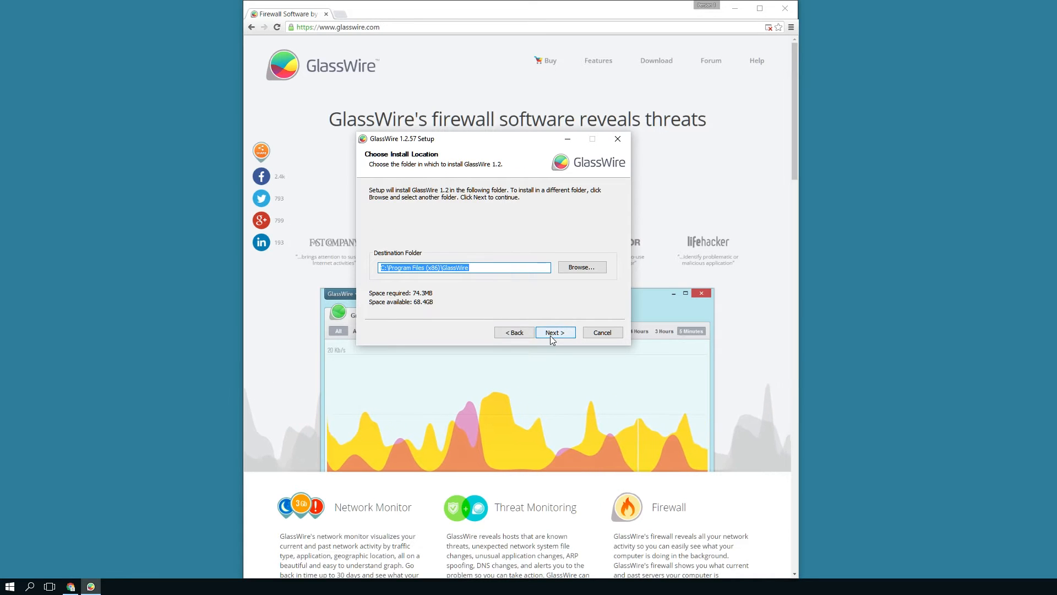
pyautogui.click(554, 332)
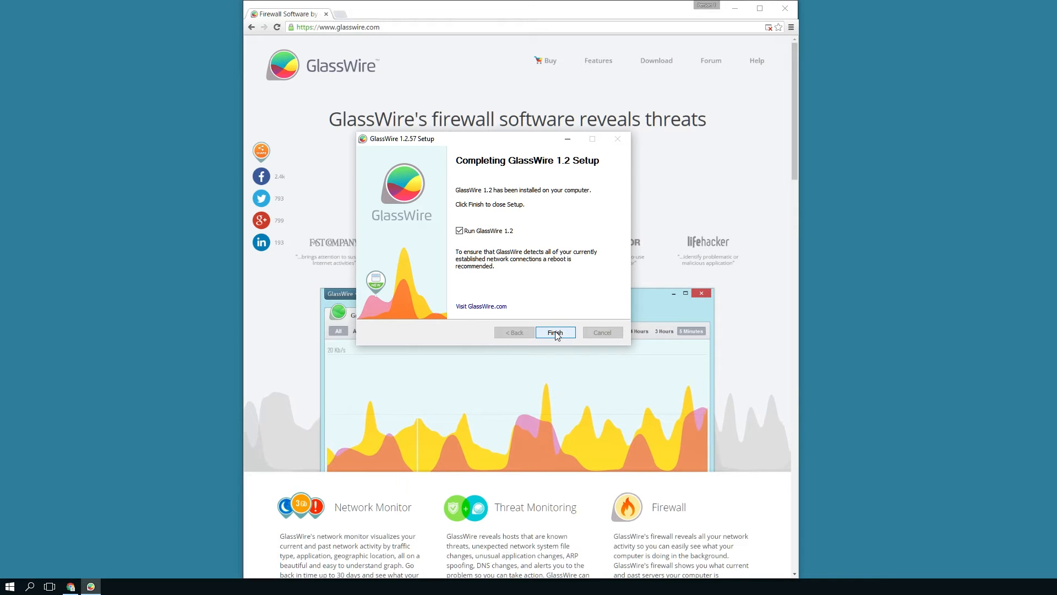
# Step: Launch GlassWire and view, then dismiss, an activity event's details on the graph
pyautogui.click(555, 331)
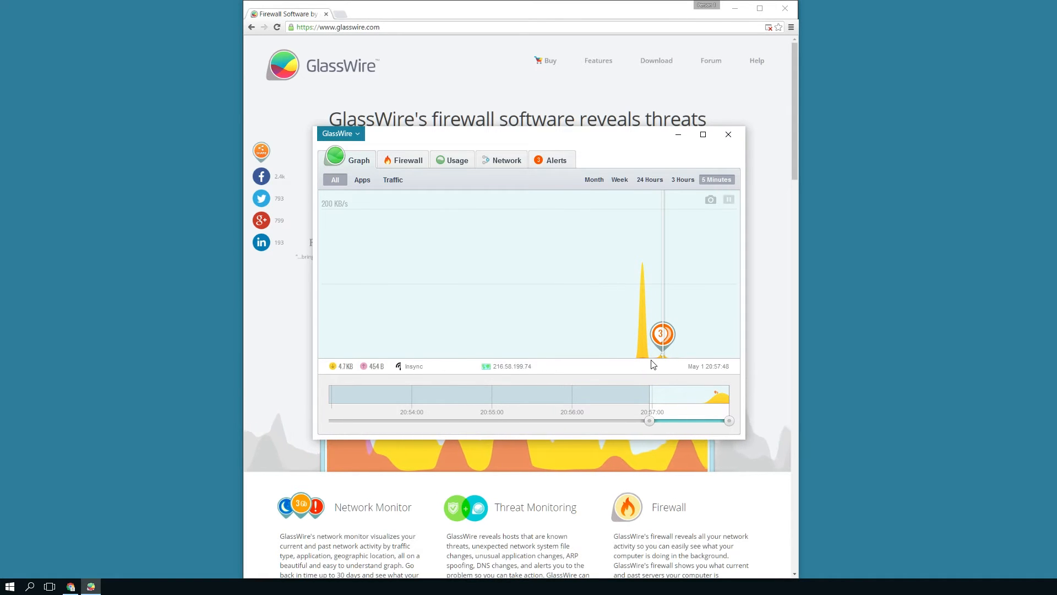
pyautogui.click(414, 366)
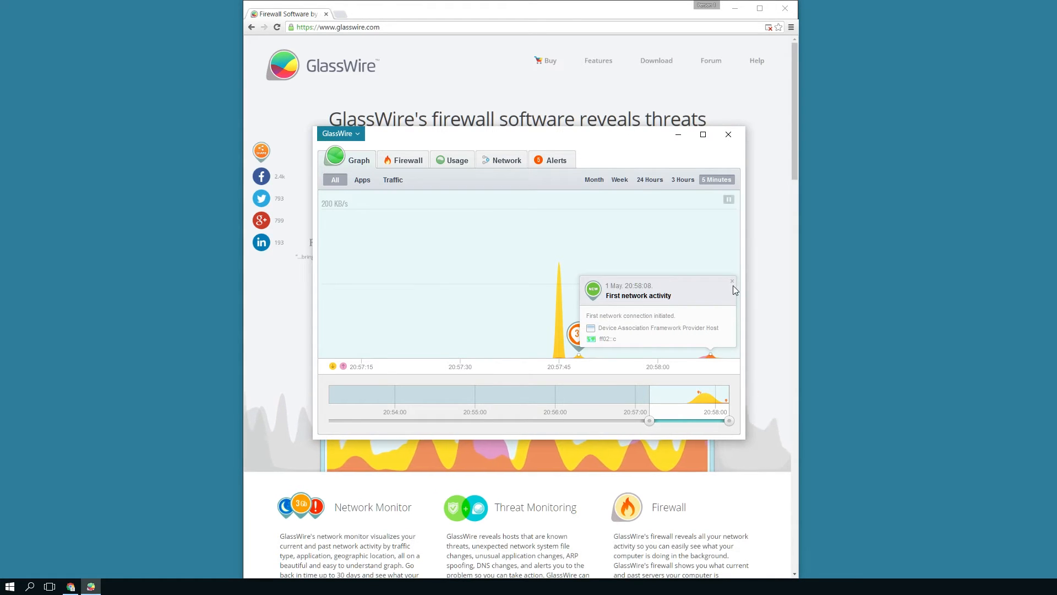
pyautogui.click(733, 280)
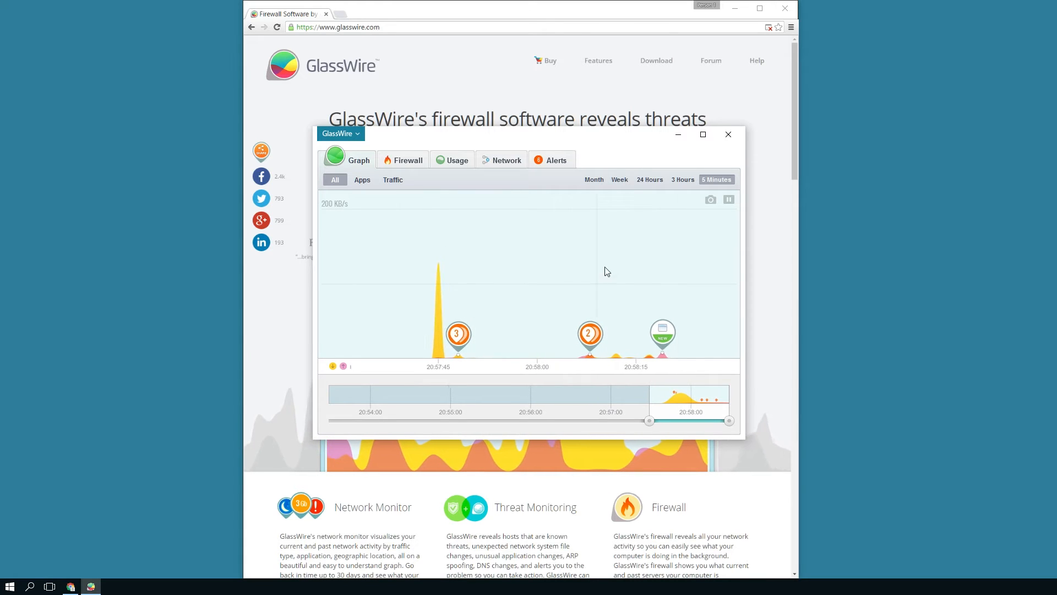
# Step: View the traffic graph over 3 Hours and Month, then return to 5 Minutes
pyautogui.click(682, 179)
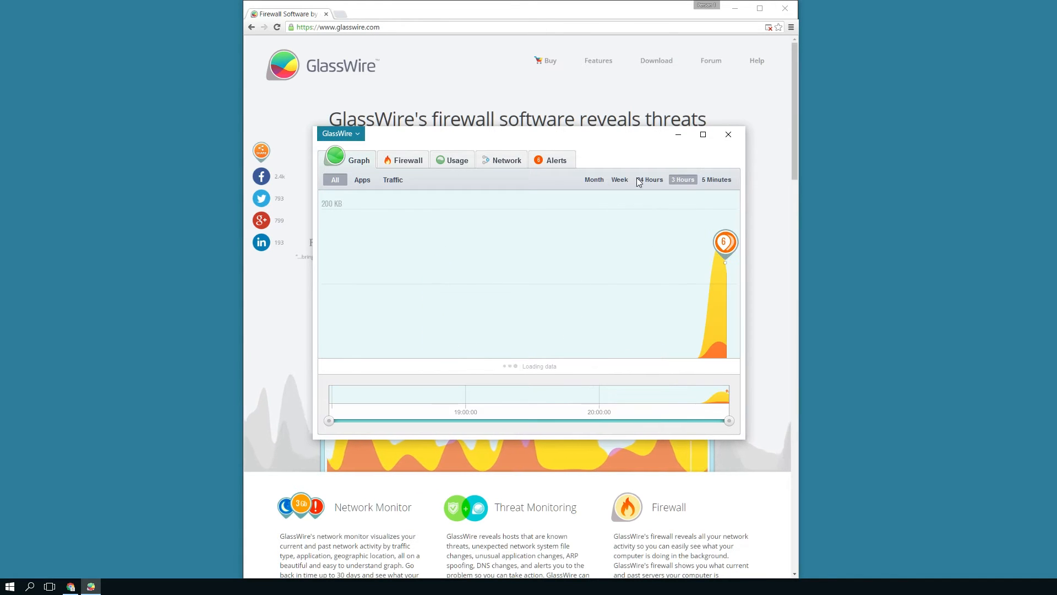
pyautogui.click(594, 180)
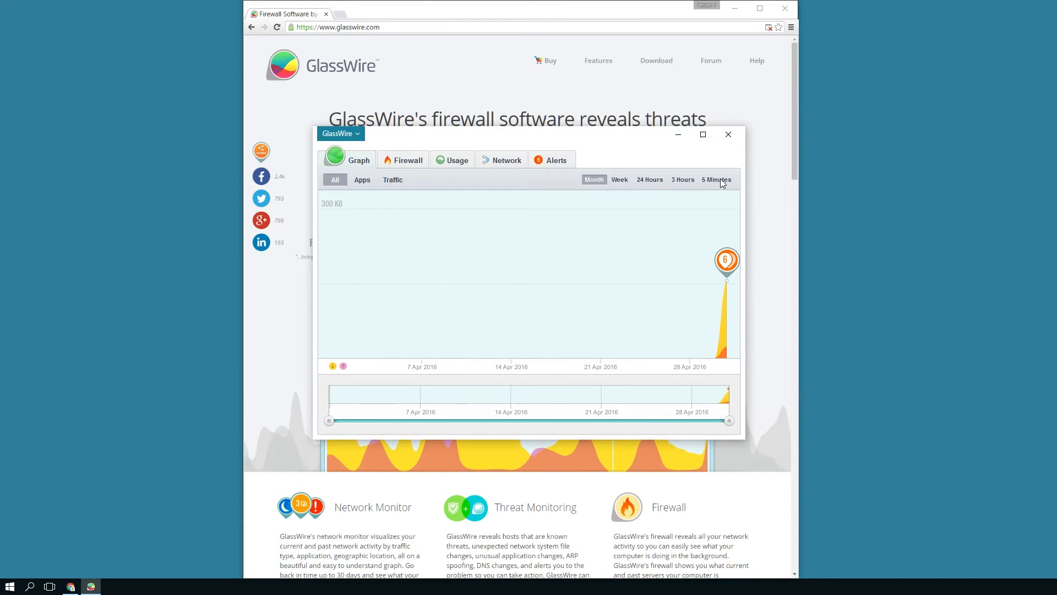
pyautogui.click(715, 180)
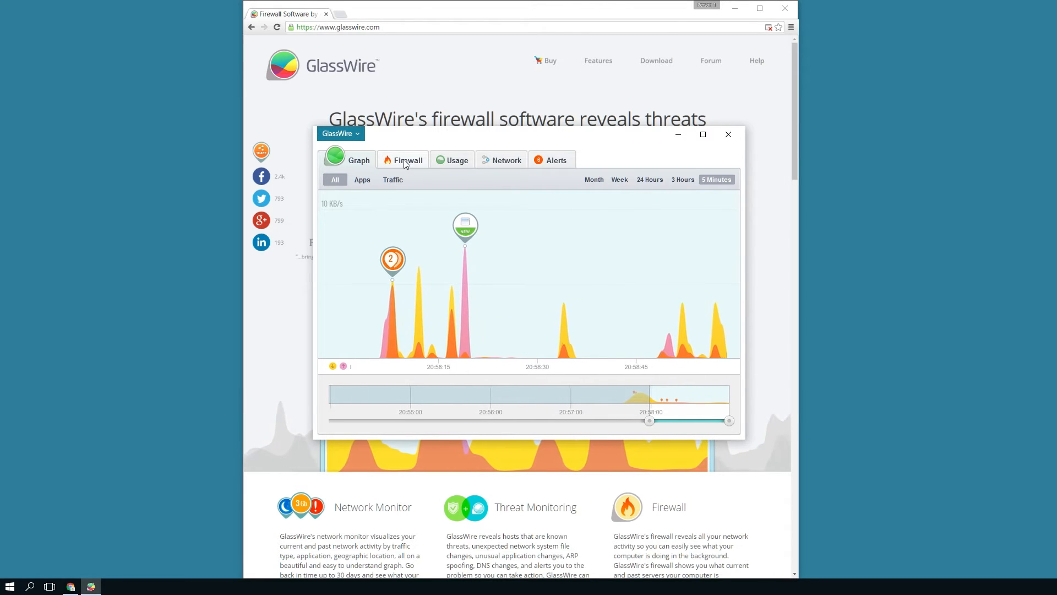
# Step: Open the Firewall tab listing apps with network access and their connected hosts
pyautogui.click(408, 160)
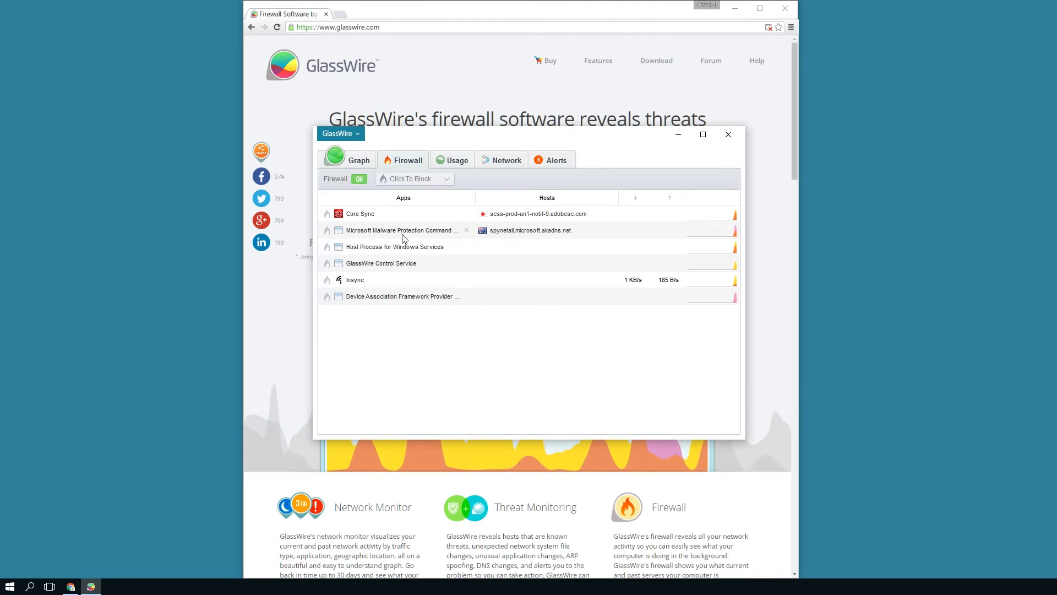
pyautogui.moveTo(387, 268)
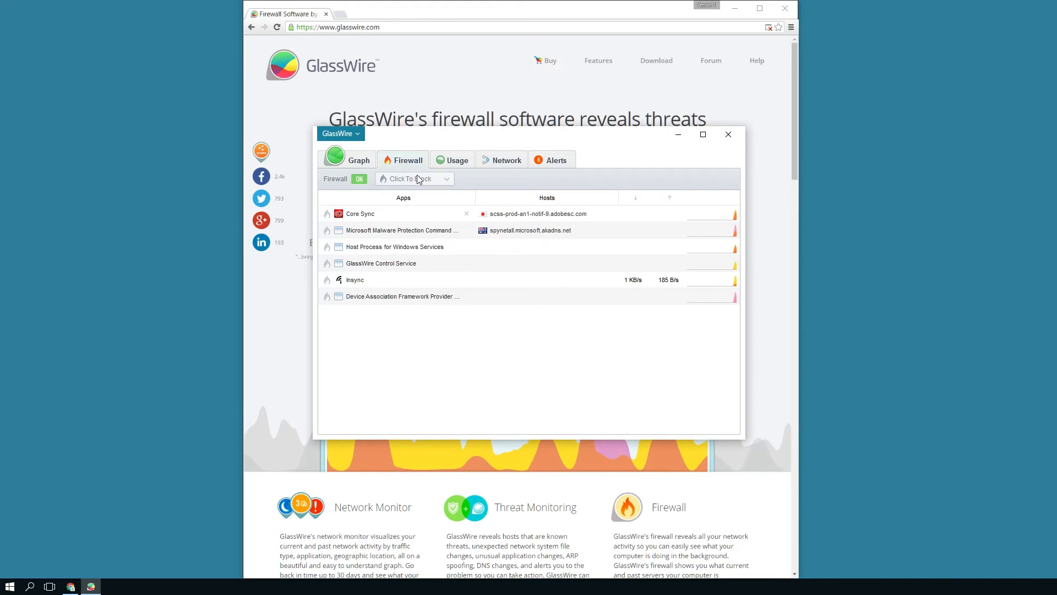
pyautogui.moveTo(453, 184)
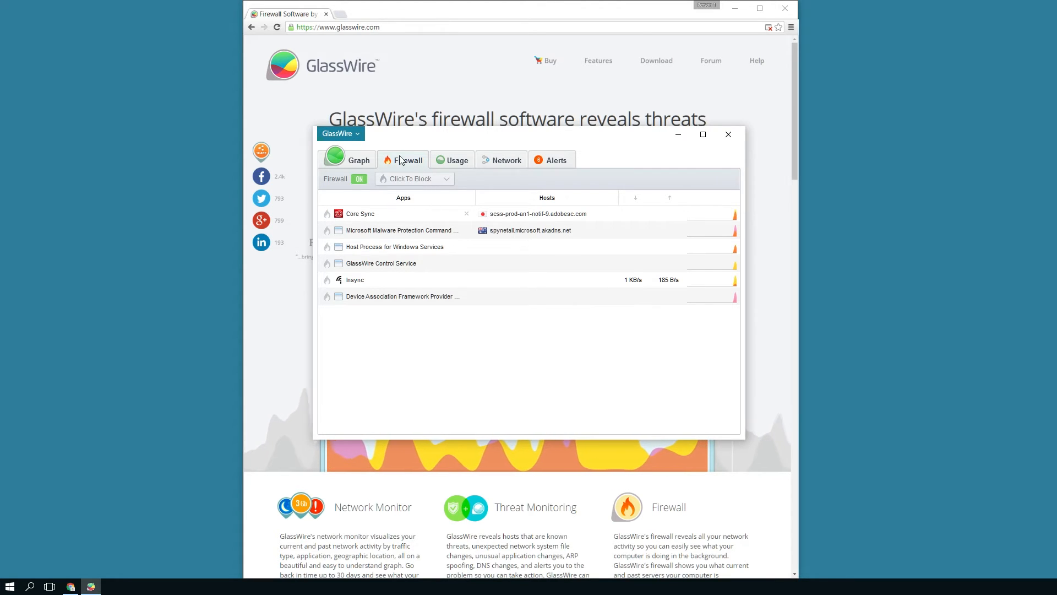
# Step: Open the Usage tab and break today's data totals down by traffic type
pyautogui.click(457, 160)
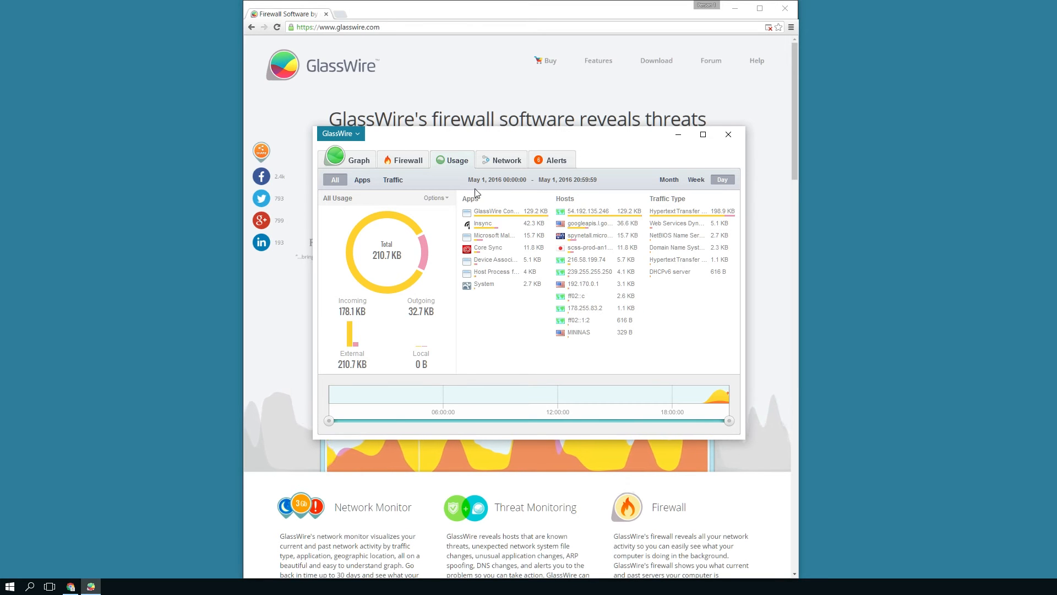
pyautogui.moveTo(362, 180)
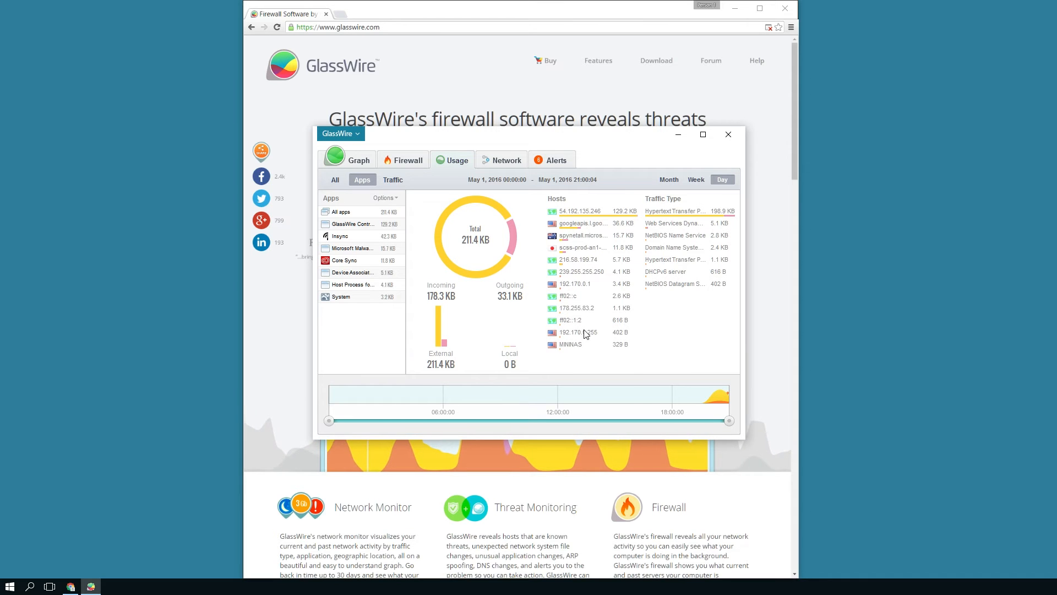
pyautogui.click(392, 180)
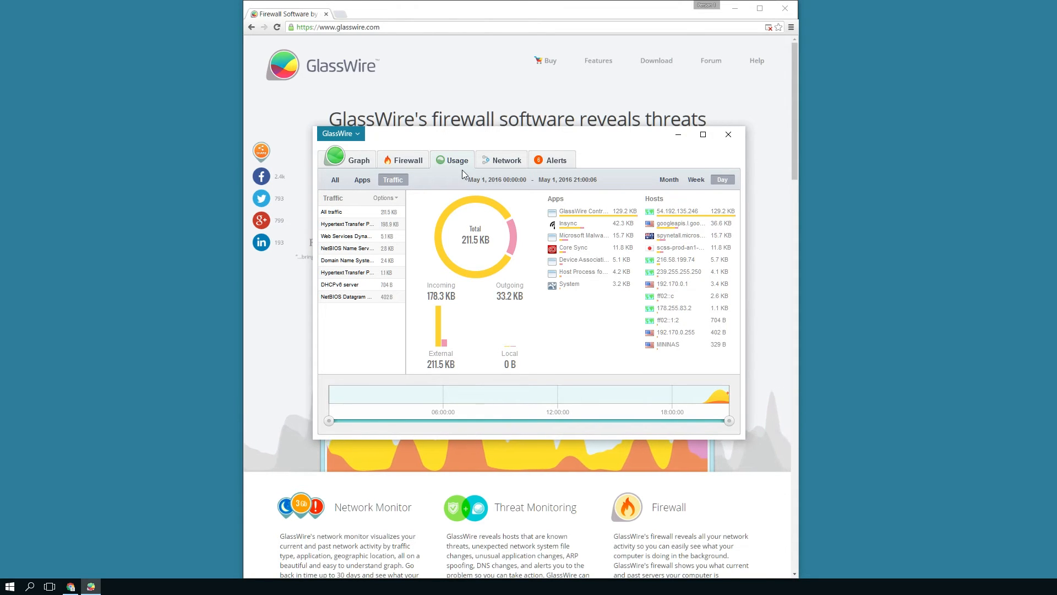
# Step: Glance at the Network device list, then group Alerts by application and by type
pyautogui.click(506, 159)
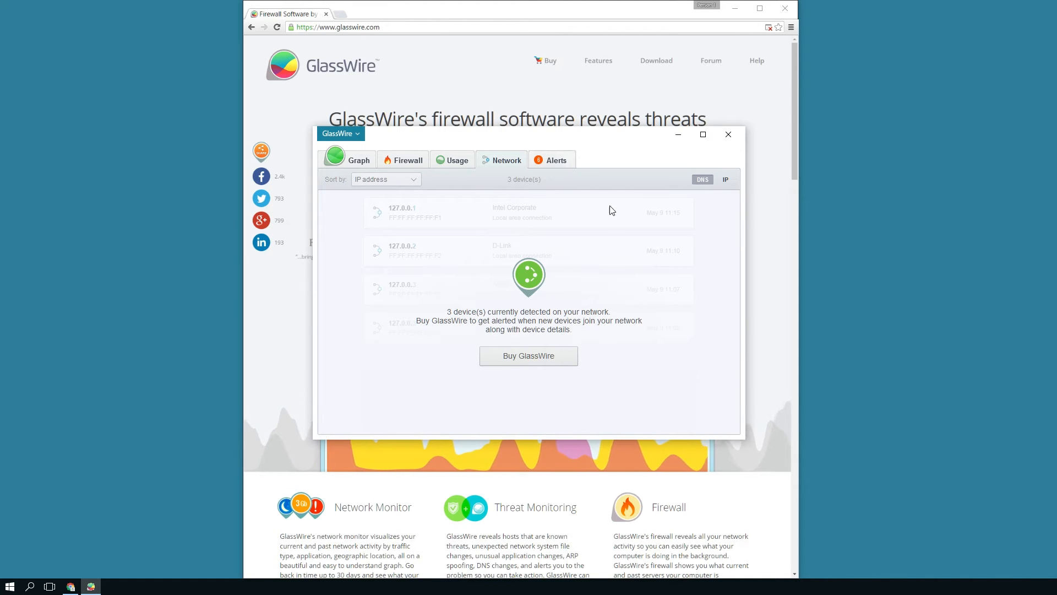
pyautogui.click(556, 159)
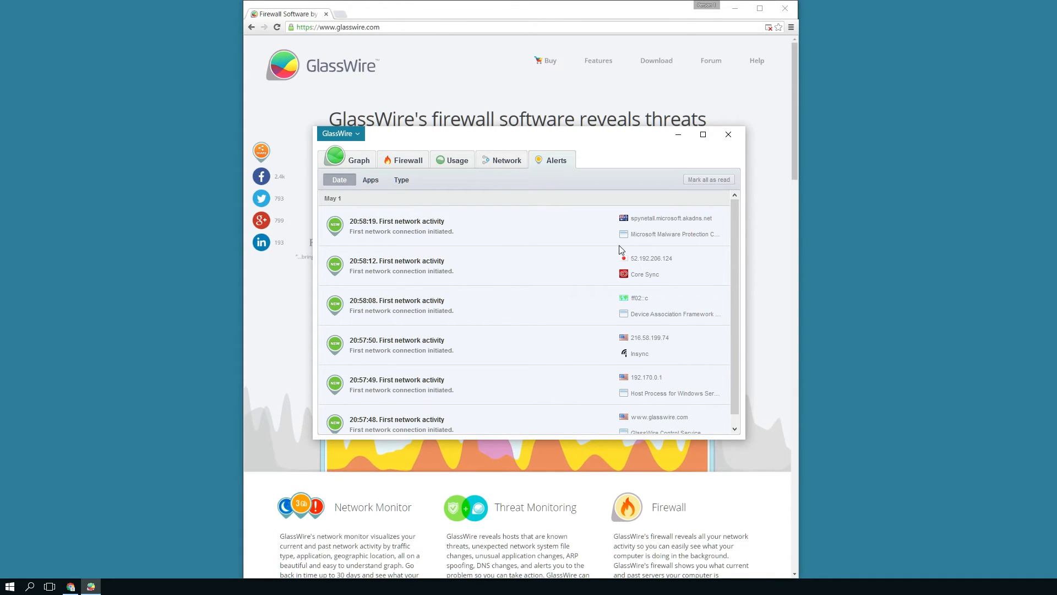
pyautogui.moveTo(478, 334)
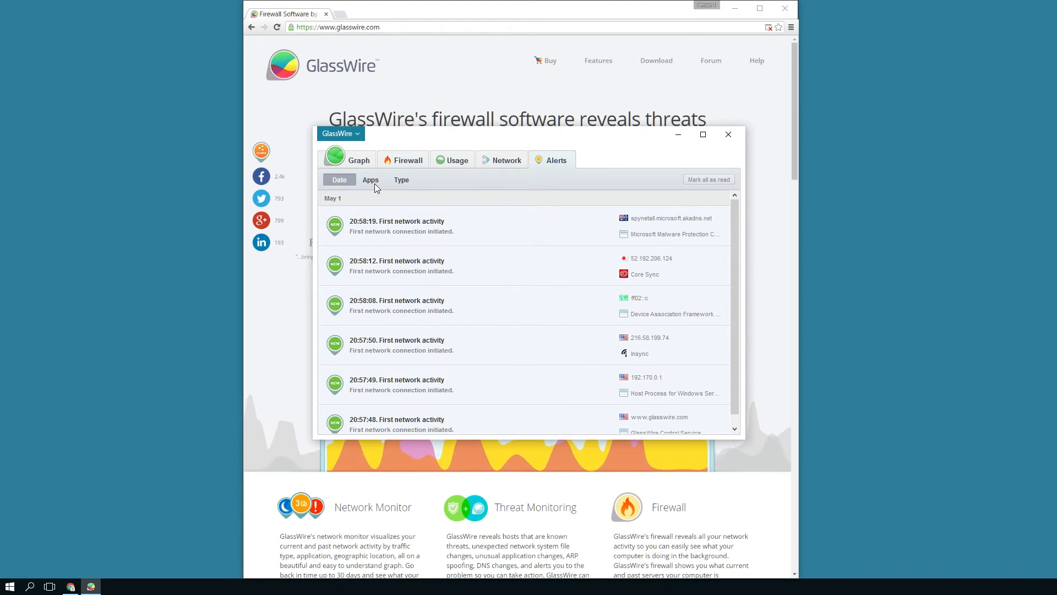
pyautogui.click(370, 179)
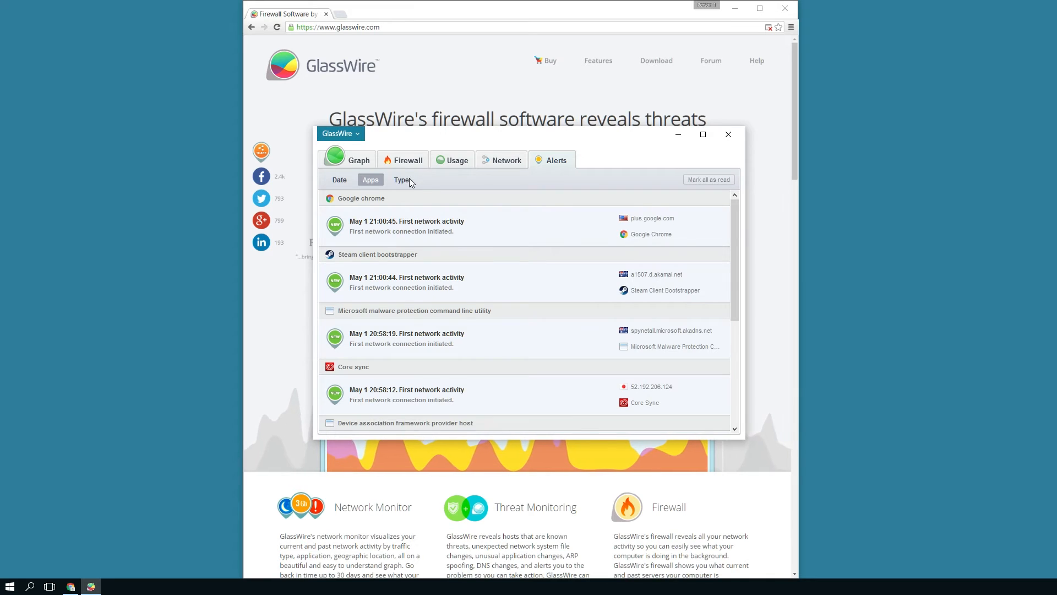
pyautogui.click(402, 179)
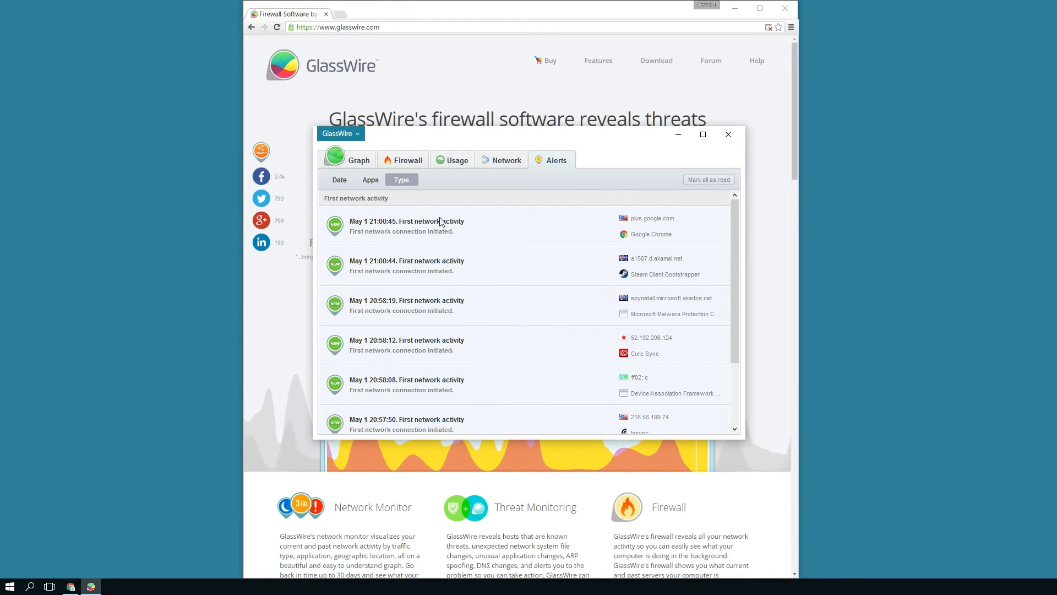
pyautogui.moveTo(663, 229)
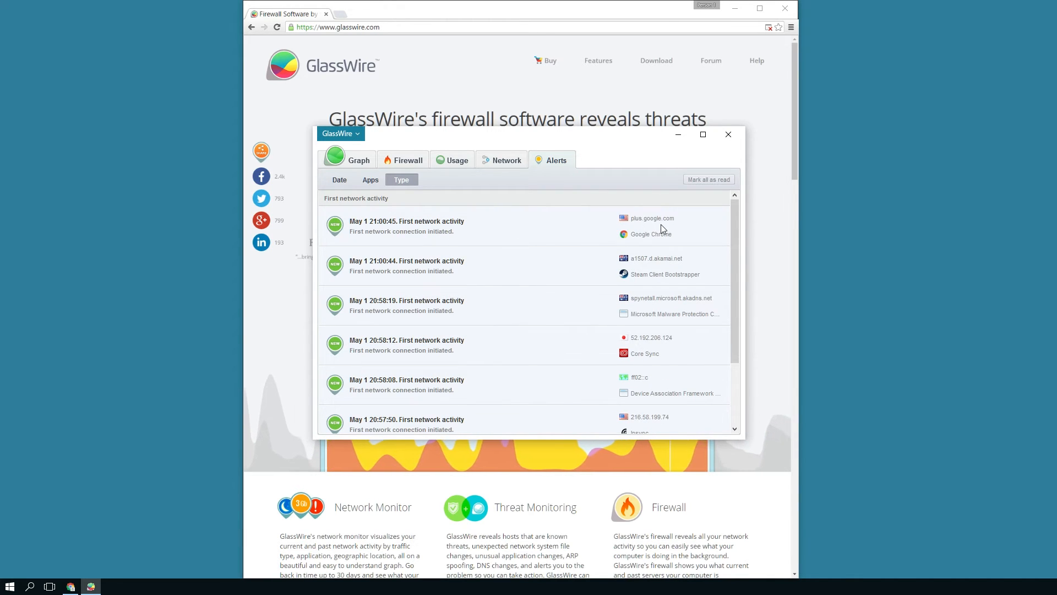
pyautogui.moveTo(659, 262)
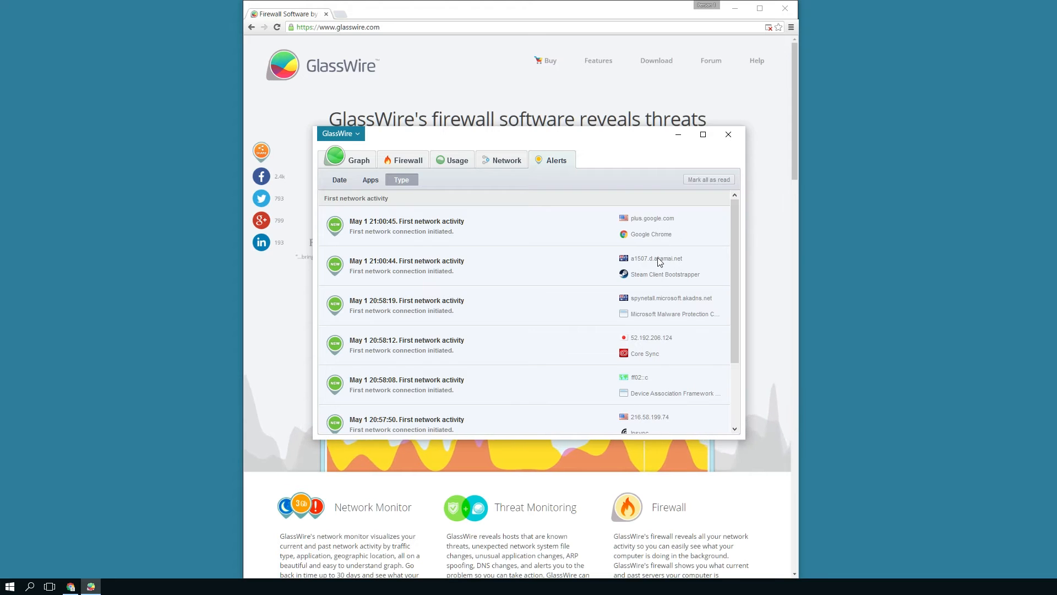
pyautogui.moveTo(646, 363)
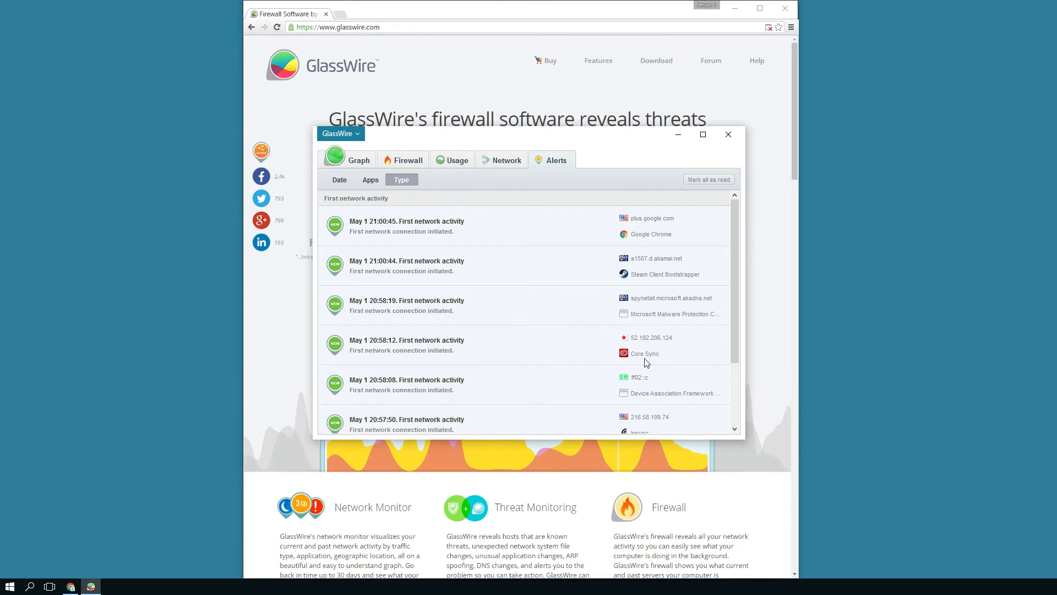
pyautogui.moveTo(627, 354)
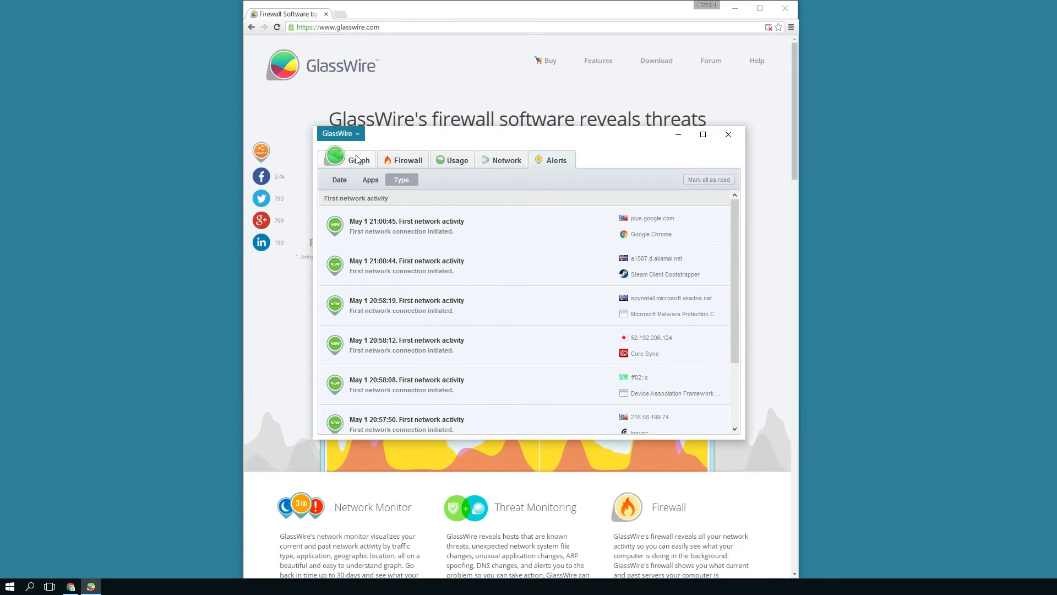
# Step: Return to the live Graph tab and browse the GlassWire menu's language, skins and snooze options
pyautogui.click(358, 160)
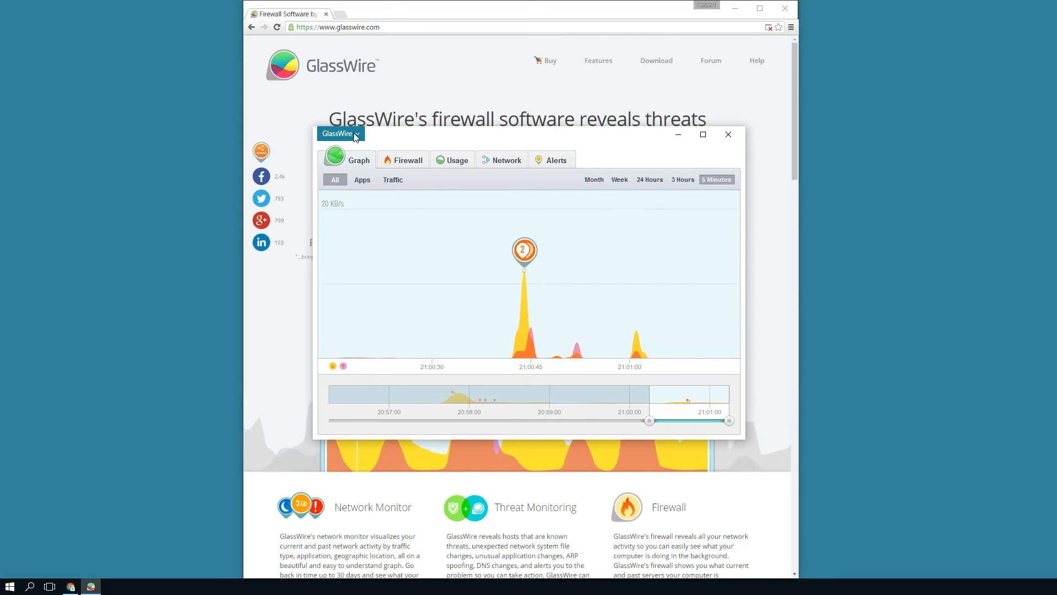
pyautogui.click(340, 133)
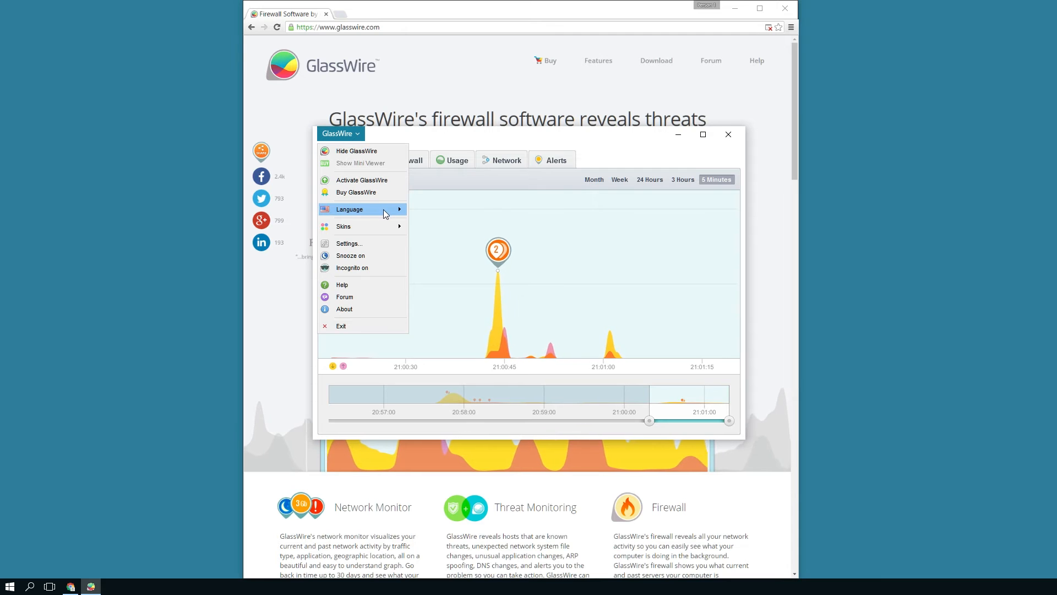
pyautogui.moveTo(343, 226)
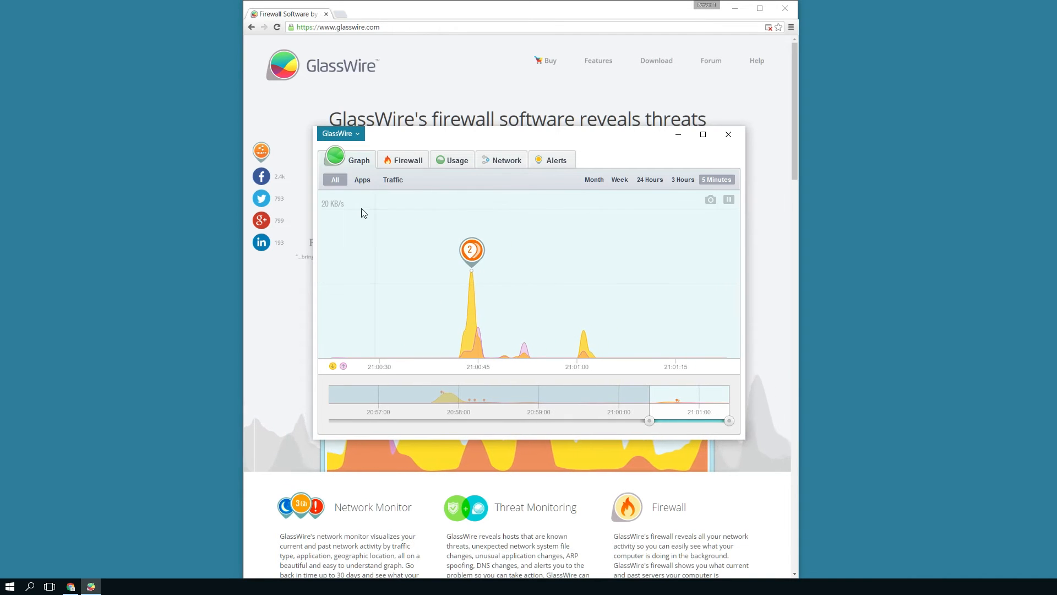
pyautogui.click(341, 132)
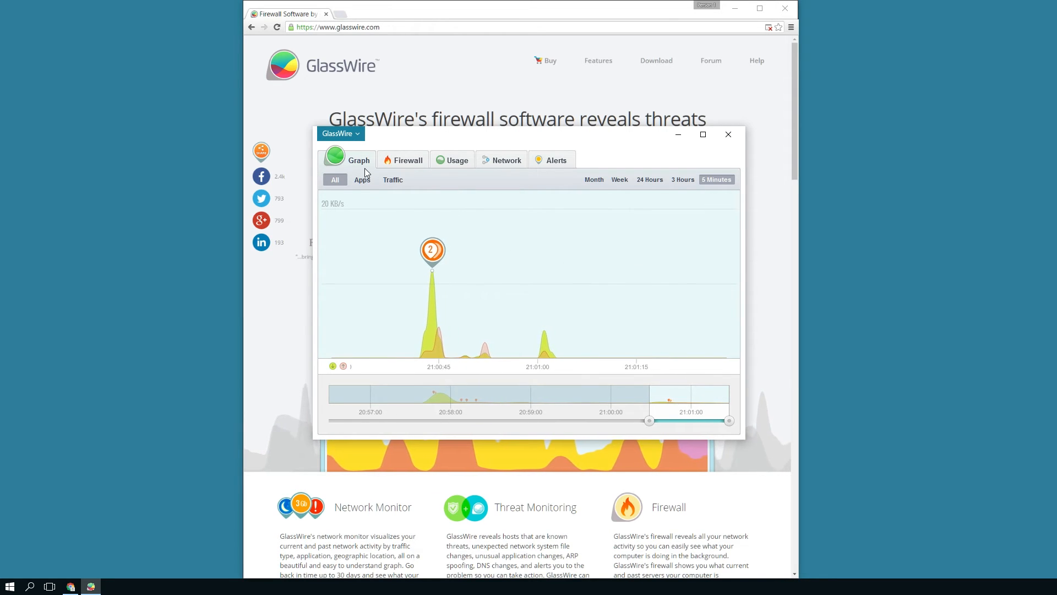
pyautogui.click(339, 132)
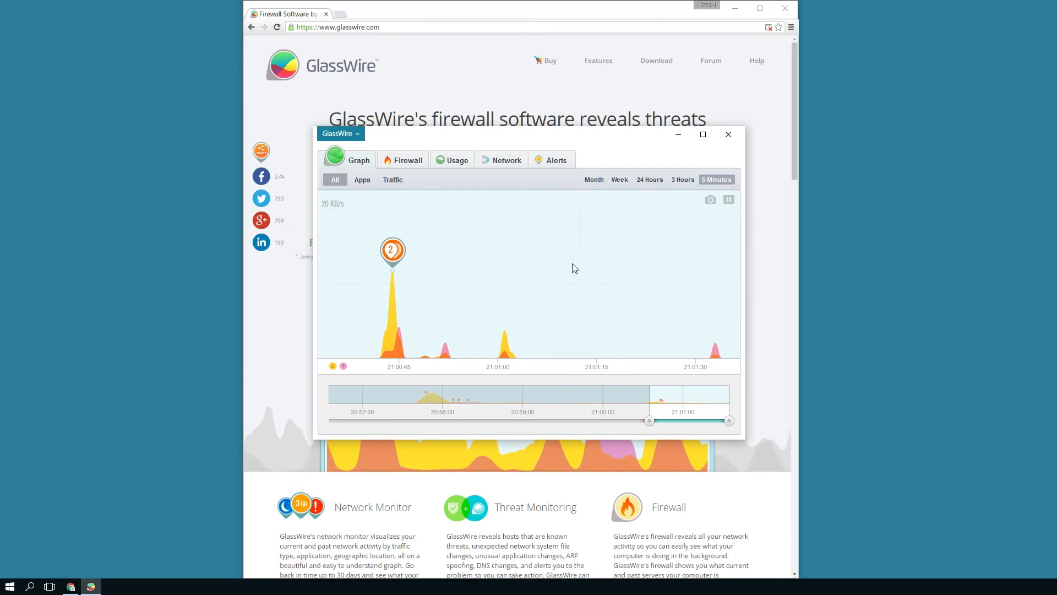
pyautogui.click(339, 132)
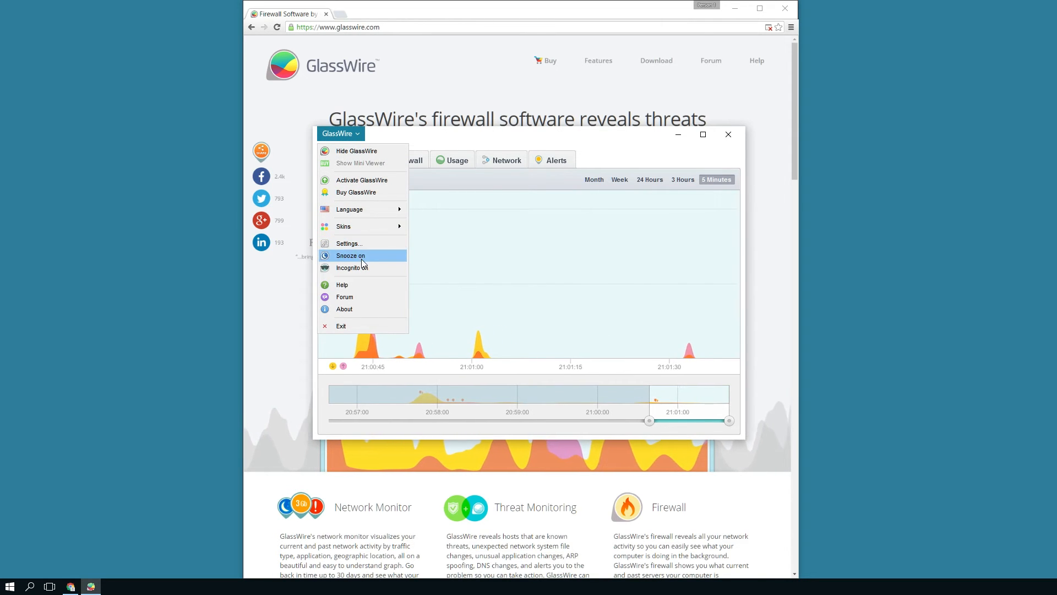
pyautogui.moveTo(354, 268)
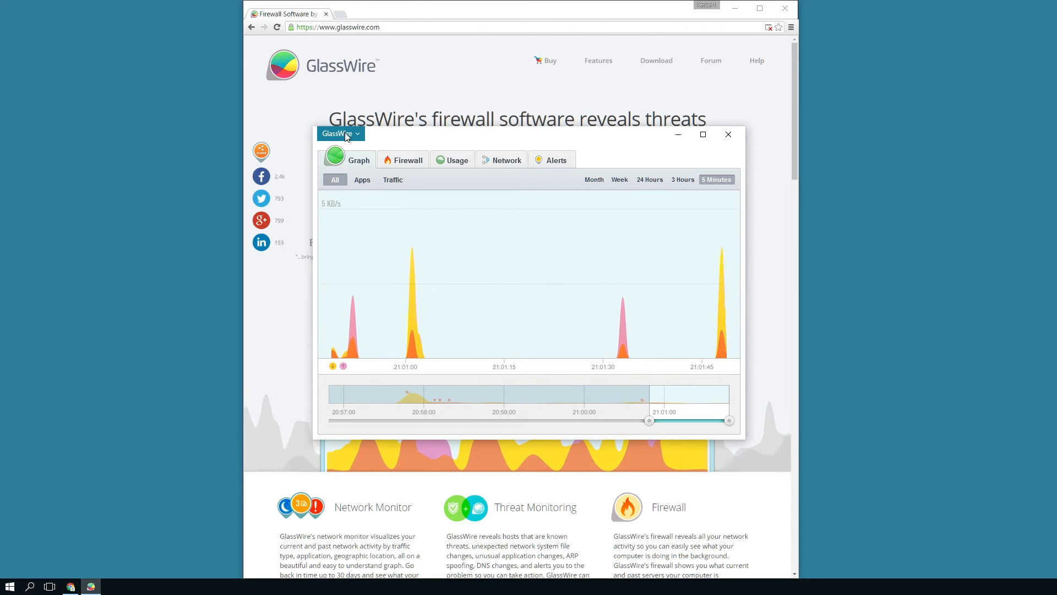
pyautogui.click(339, 133)
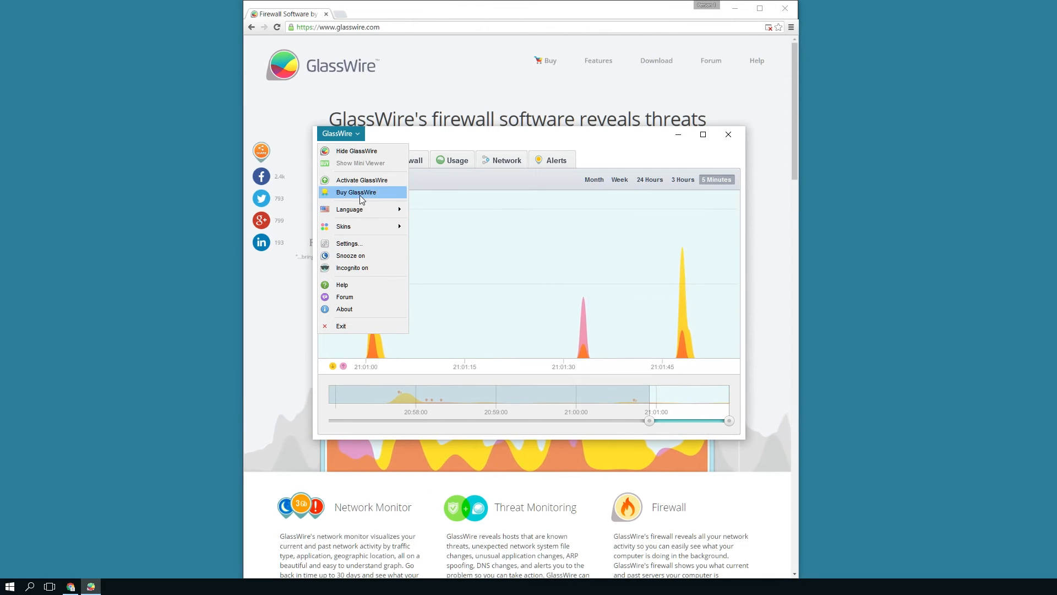
pyautogui.moveTo(345, 327)
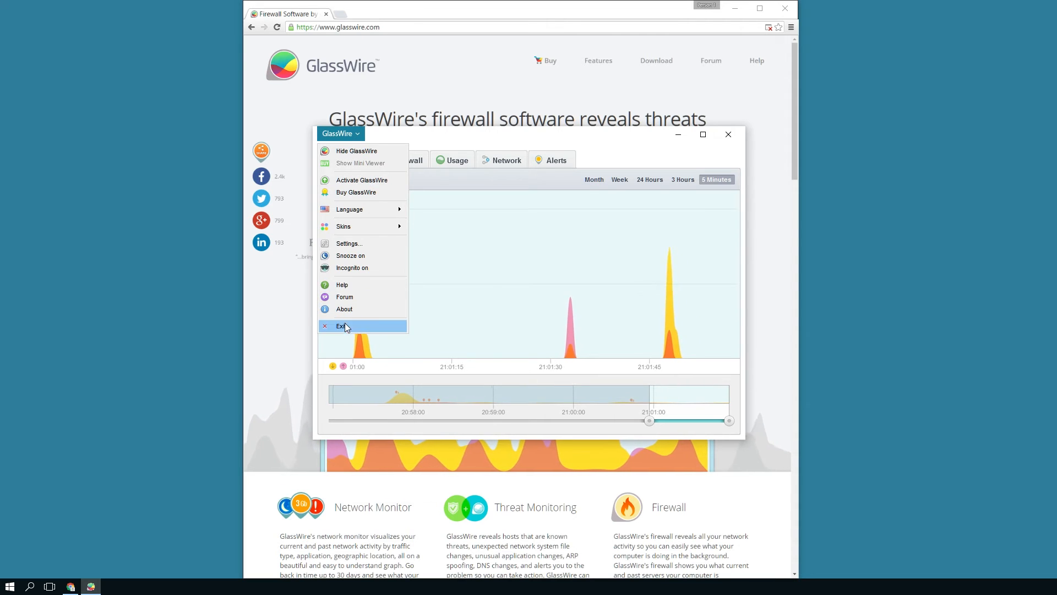
# Step: Choose Exit from the GlassWire menu to close the program
pyautogui.click(640, 141)
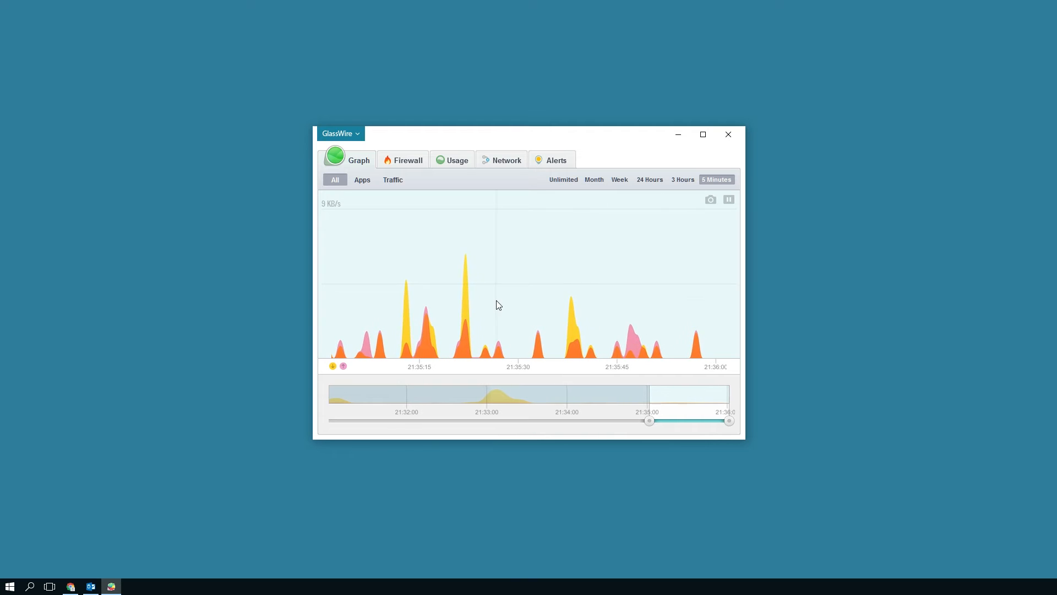
# Step: Break the graph down by apps, then traffic type, and reopen the Firewall app list
pyautogui.click(362, 180)
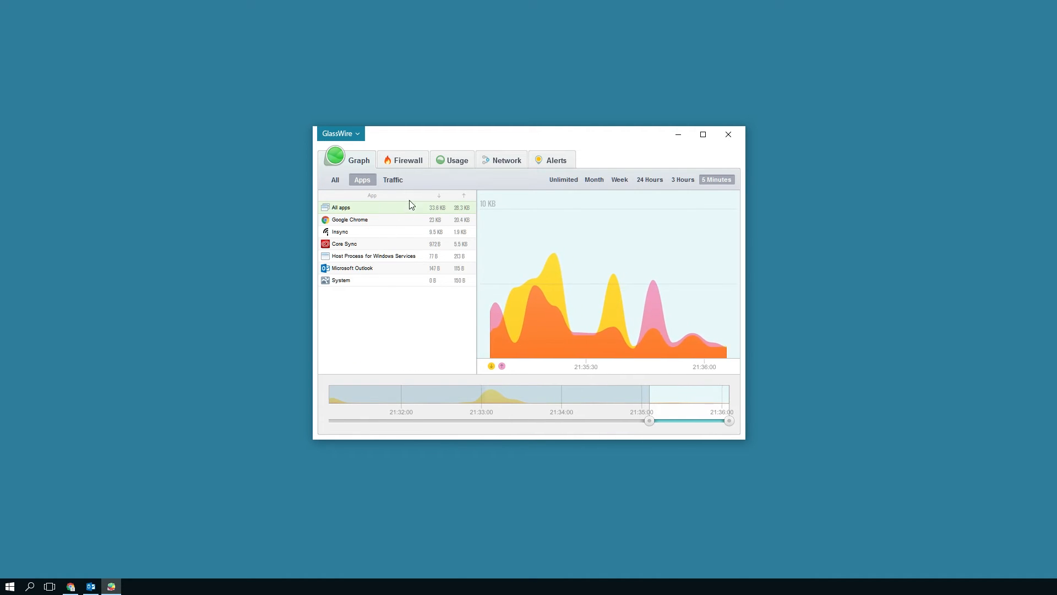
pyautogui.click(393, 180)
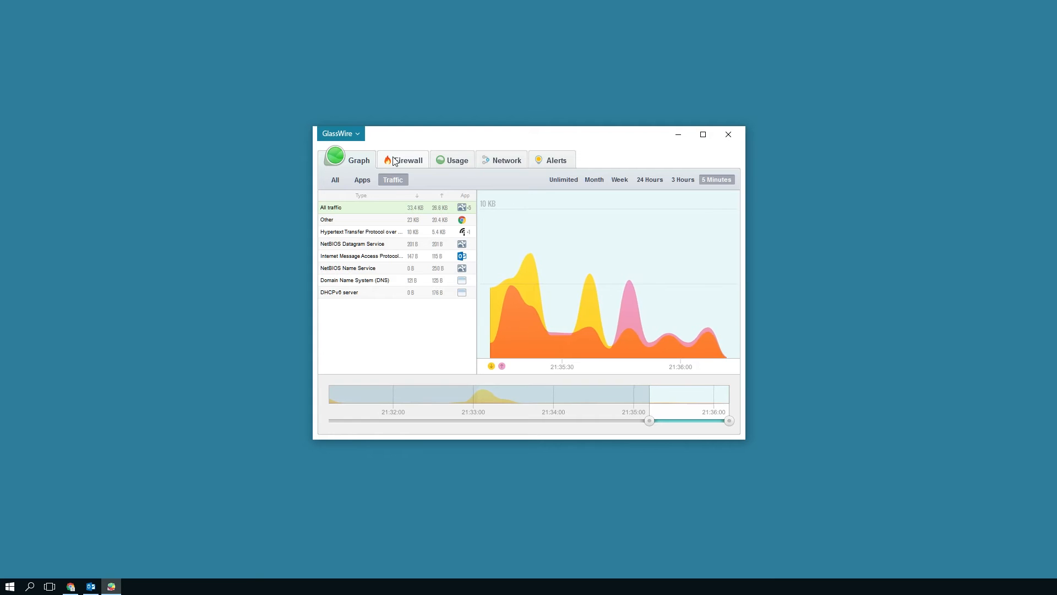
pyautogui.click(407, 160)
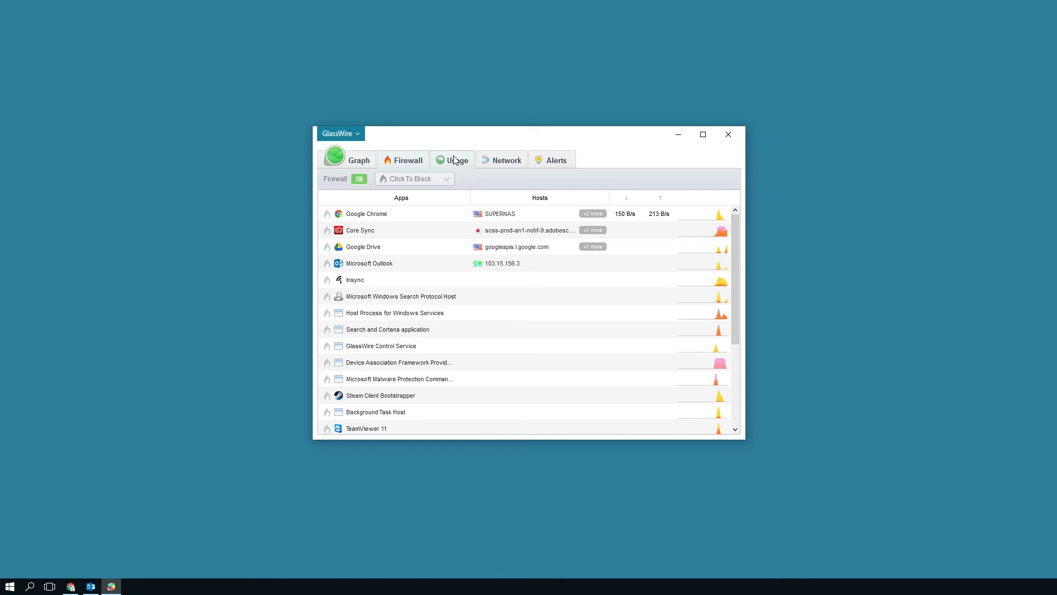
# Step: Open the Usage tab showing today's 91.7 MB split by apps, hosts and traffic types
pyautogui.click(457, 159)
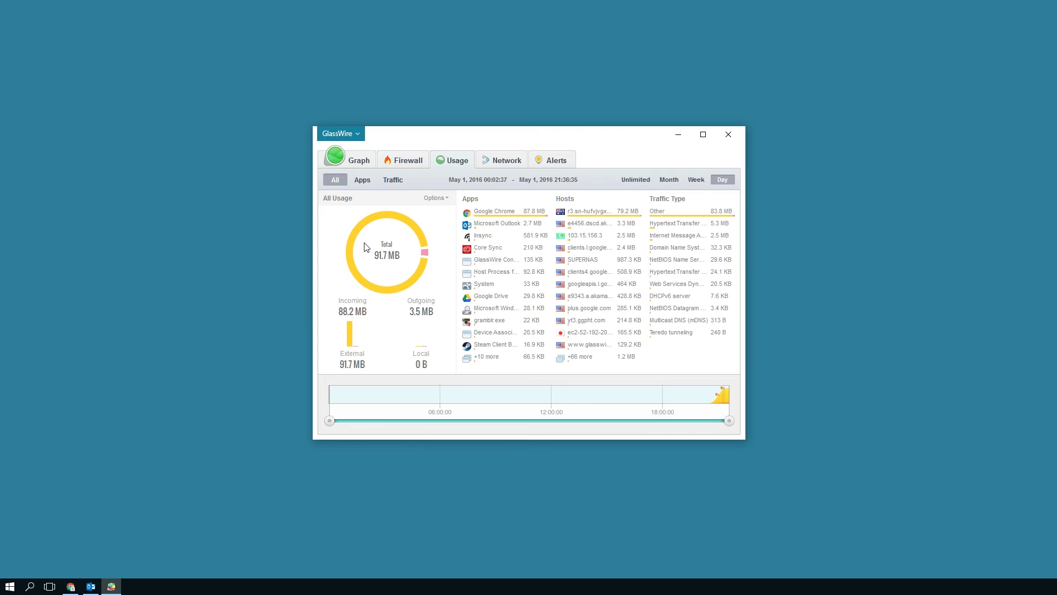
pyautogui.moveTo(544, 243)
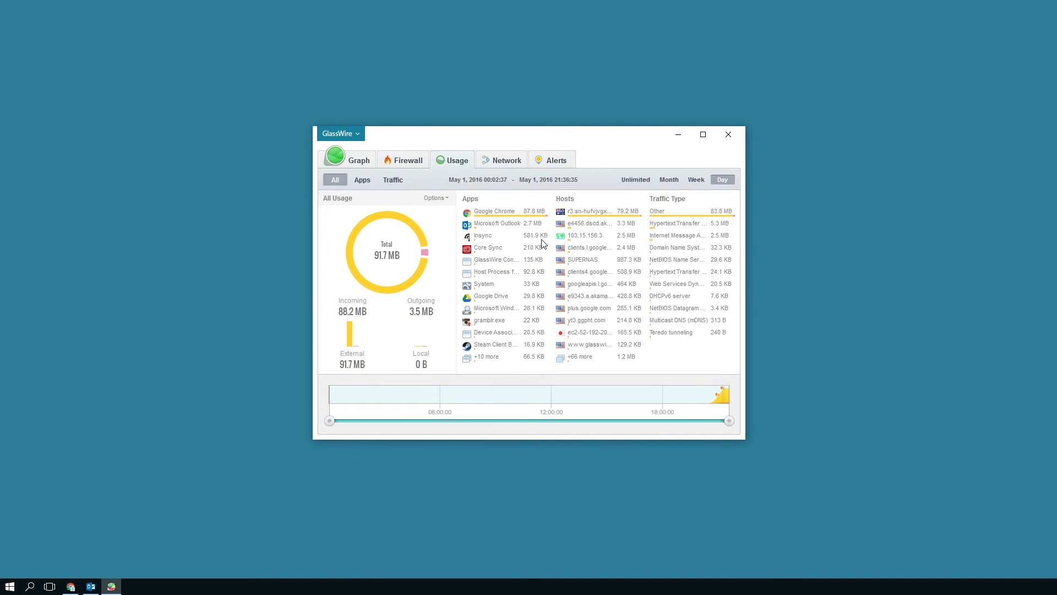
pyautogui.moveTo(551, 280)
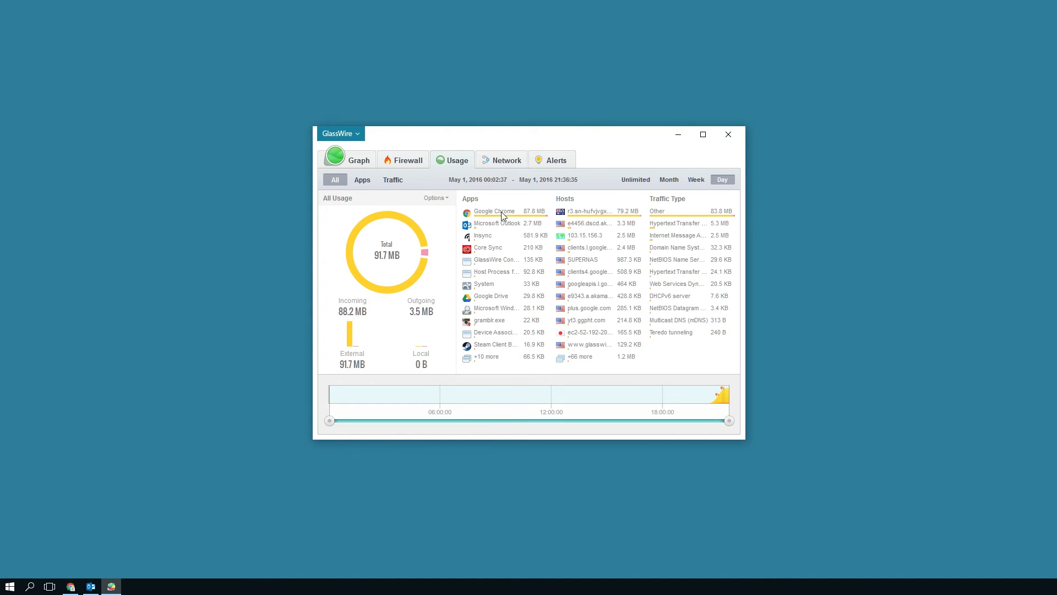
pyautogui.moveTo(606, 217)
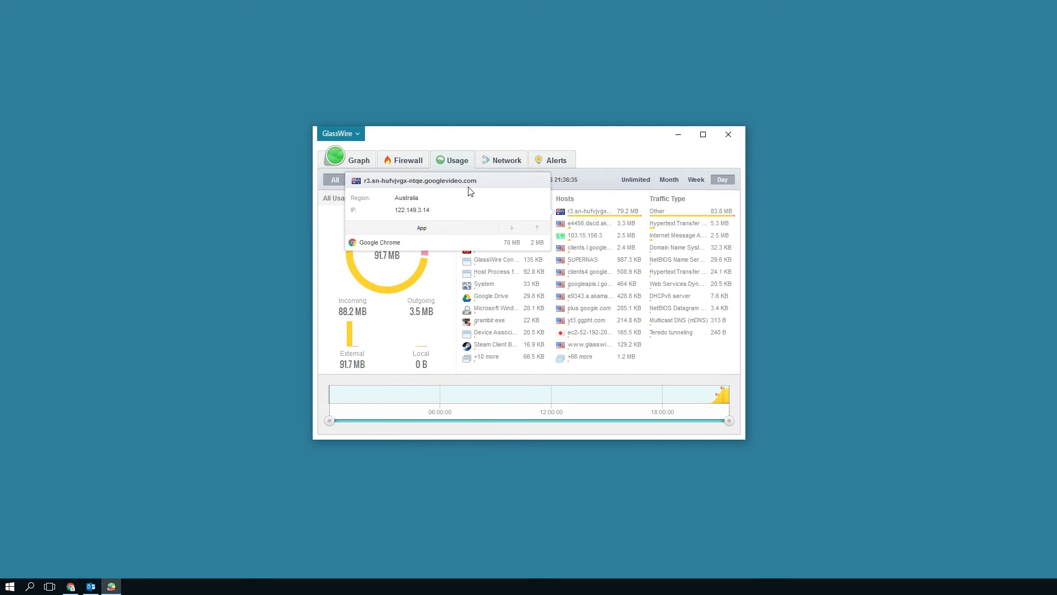
pyautogui.moveTo(649, 214)
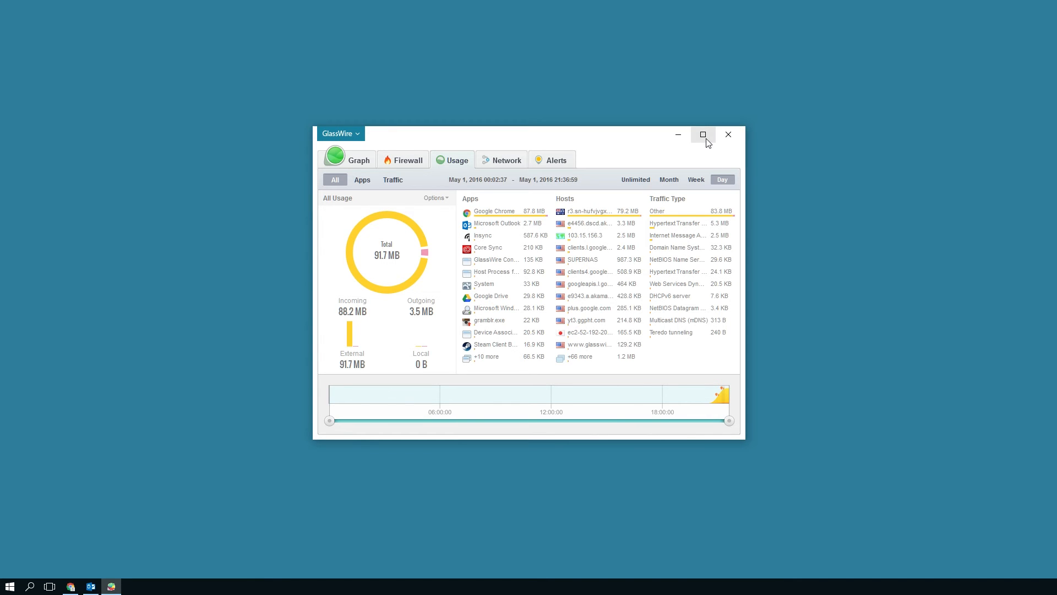
# Step: Maximize the window, group today's usage by app and traffic type (HTTPS 5.3 MB), then view network devices
pyautogui.click(703, 134)
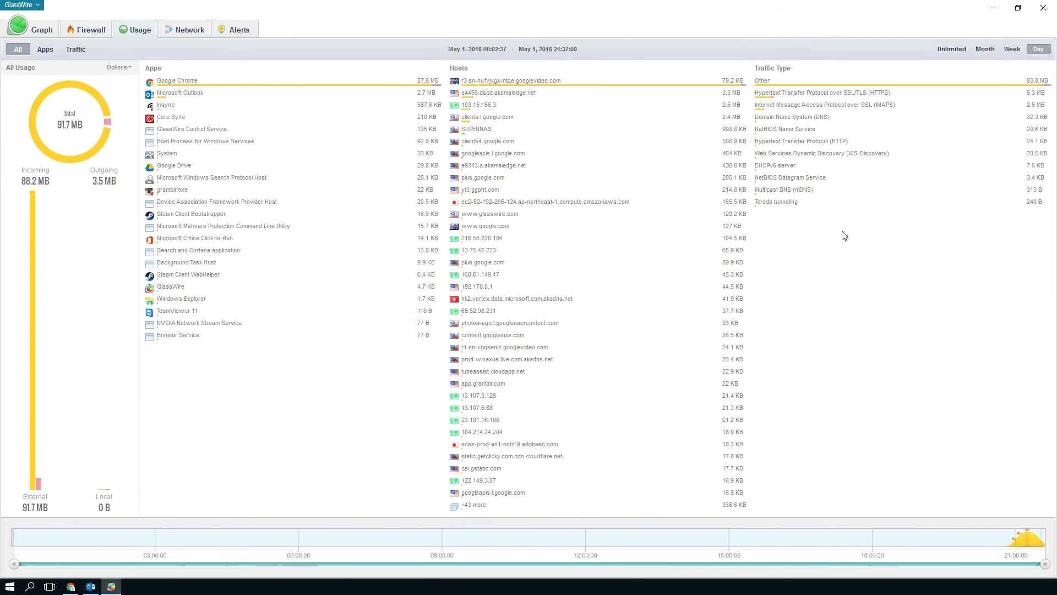
pyautogui.moveTo(932, 148)
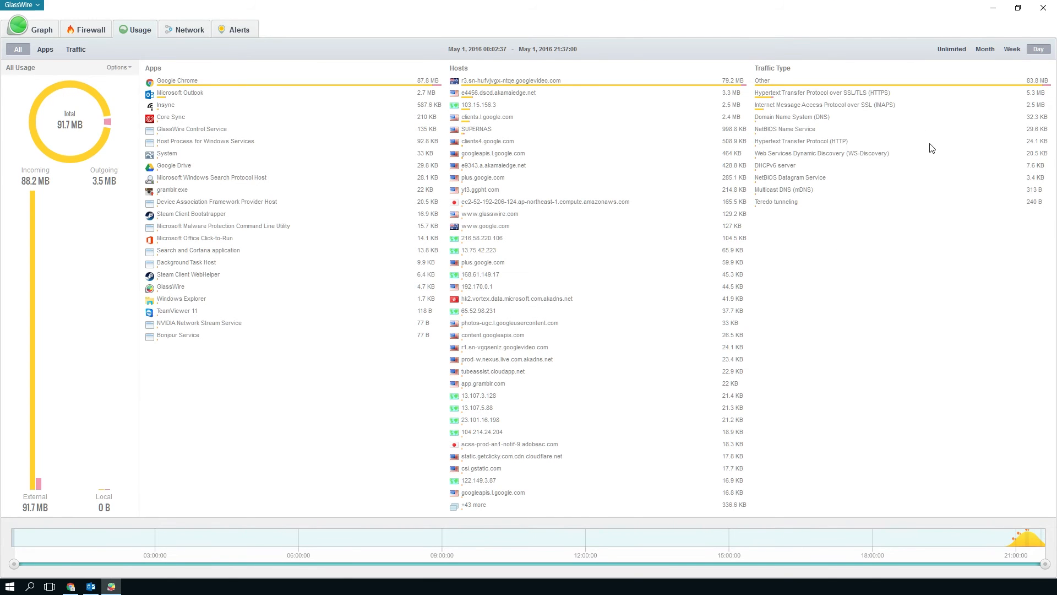
pyautogui.moveTo(889, 110)
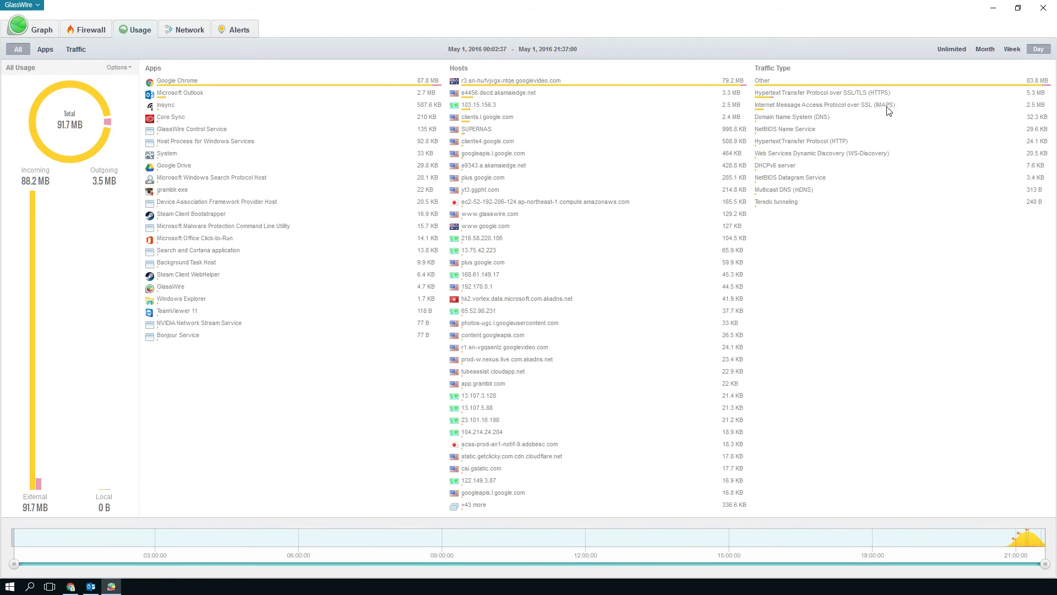
pyautogui.moveTo(845, 109)
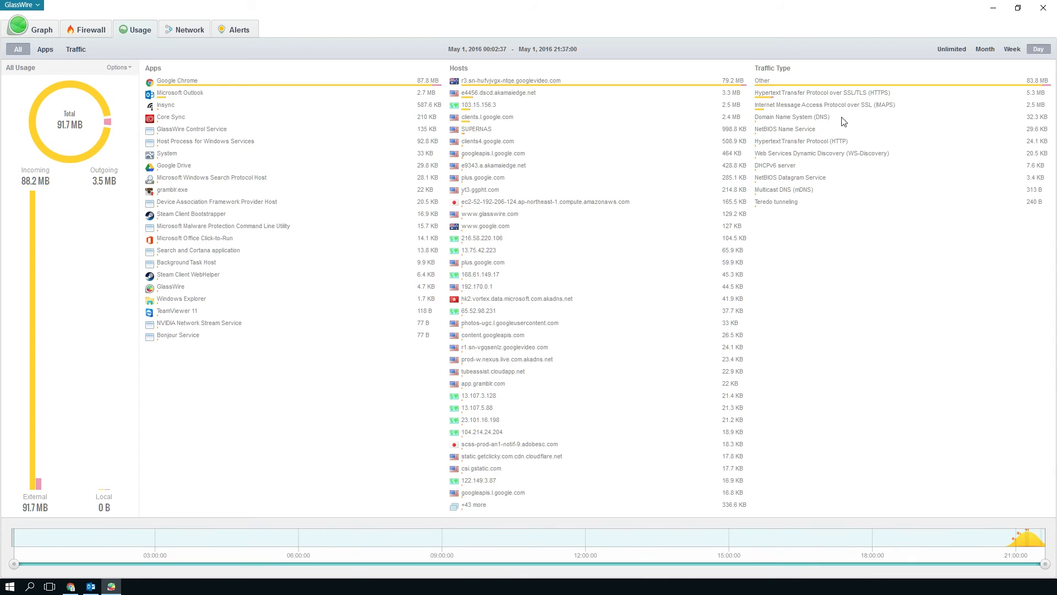
pyautogui.moveTo(789, 143)
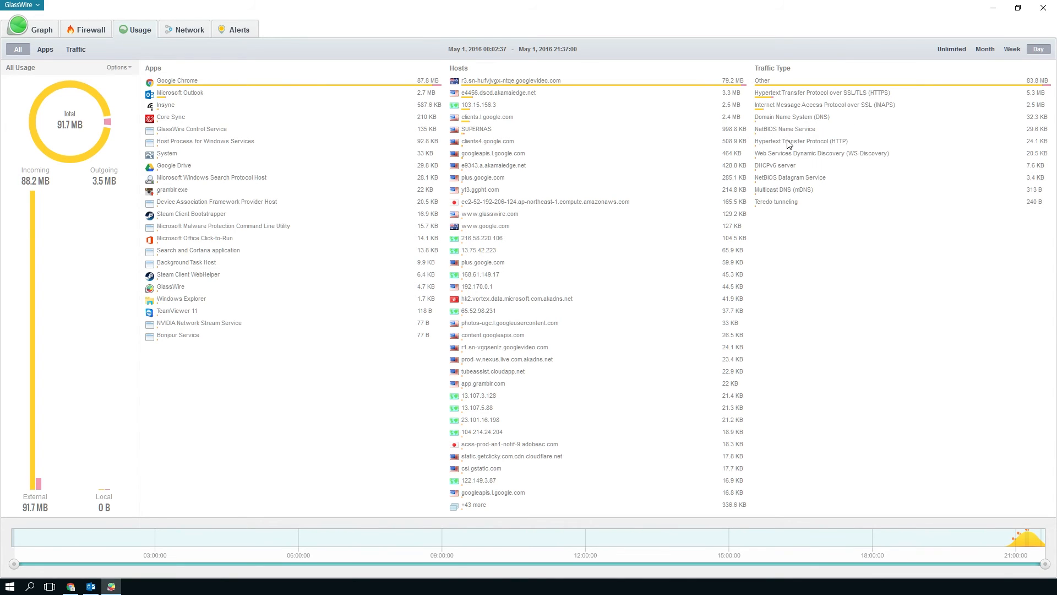
pyautogui.moveTo(757, 167)
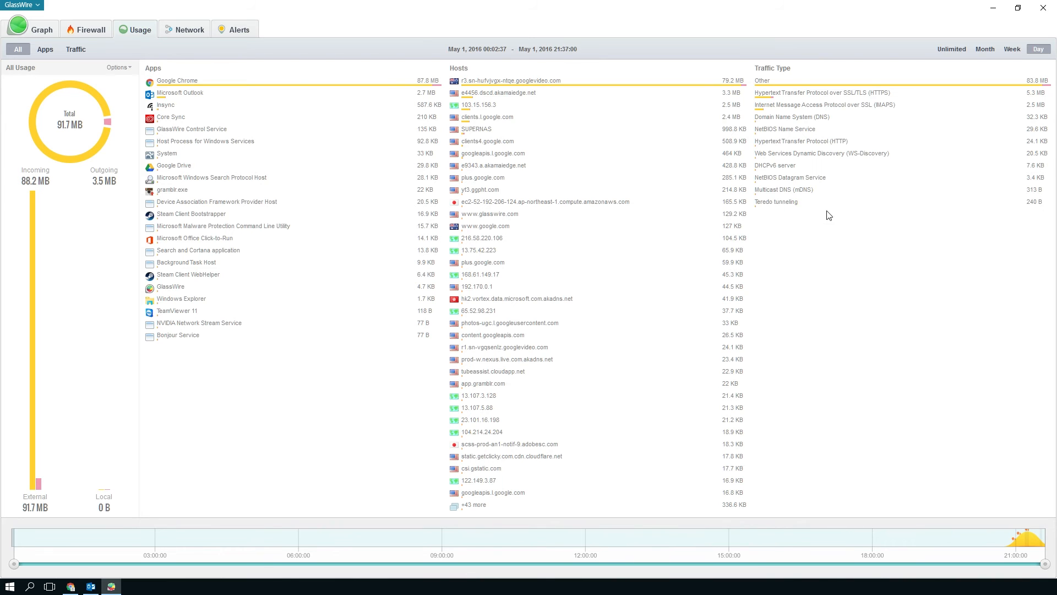
pyautogui.moveTo(493, 77)
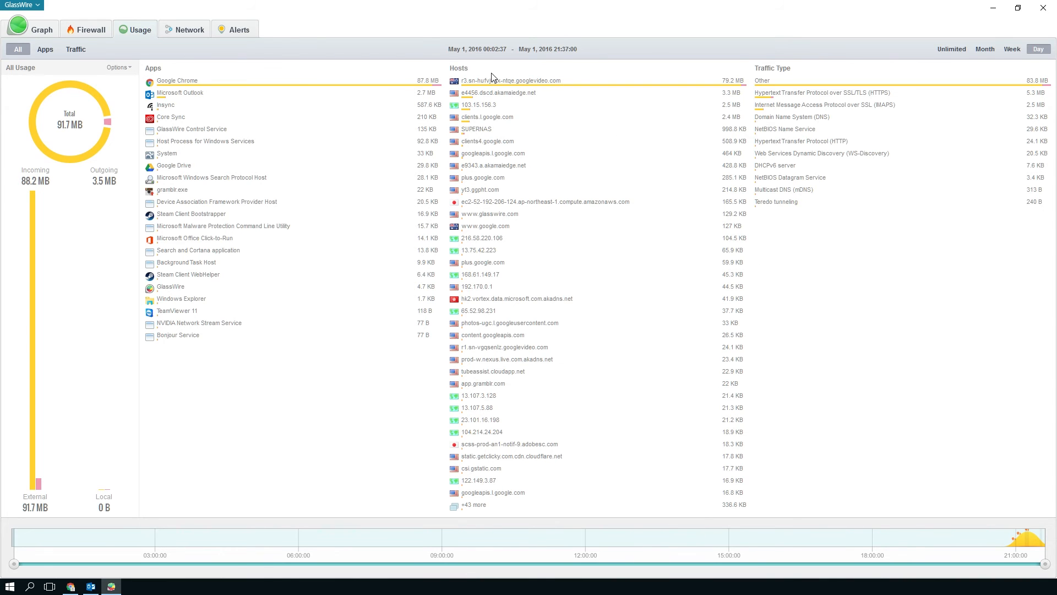
pyautogui.moveTo(519, 120)
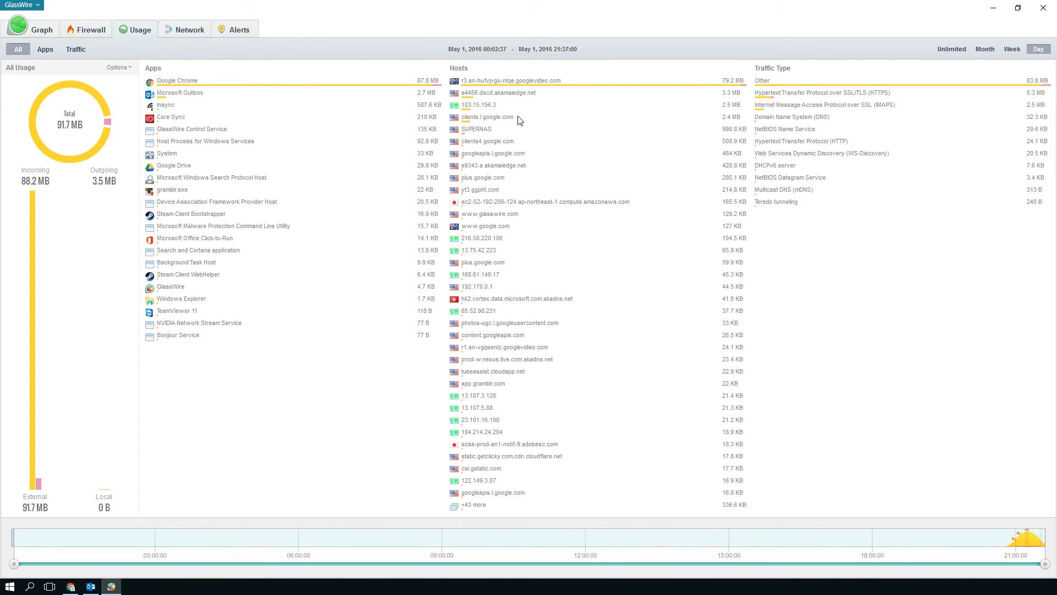
pyautogui.moveTo(481, 88)
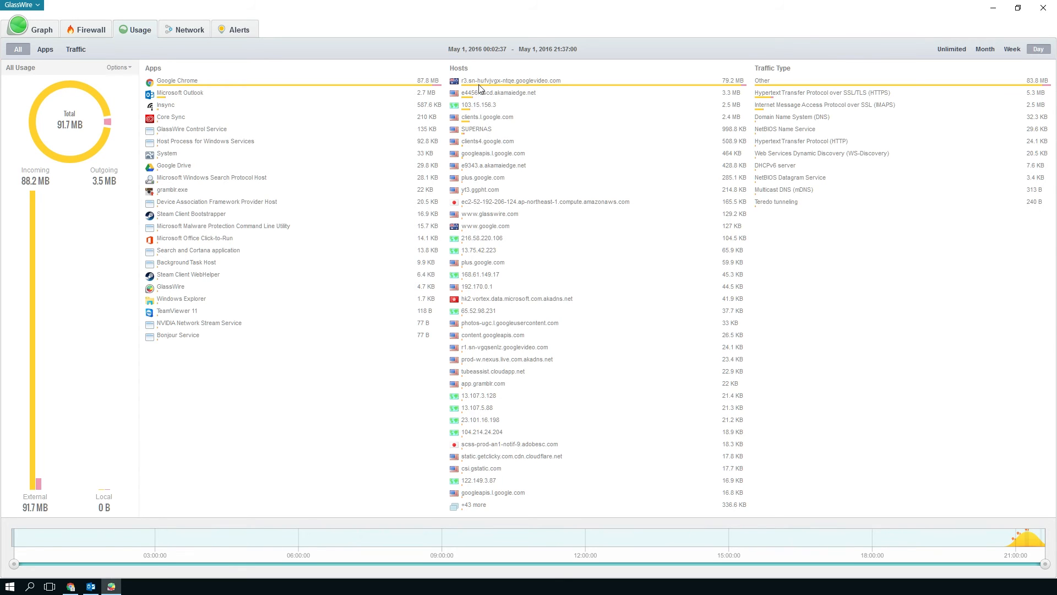
pyautogui.moveTo(458, 342)
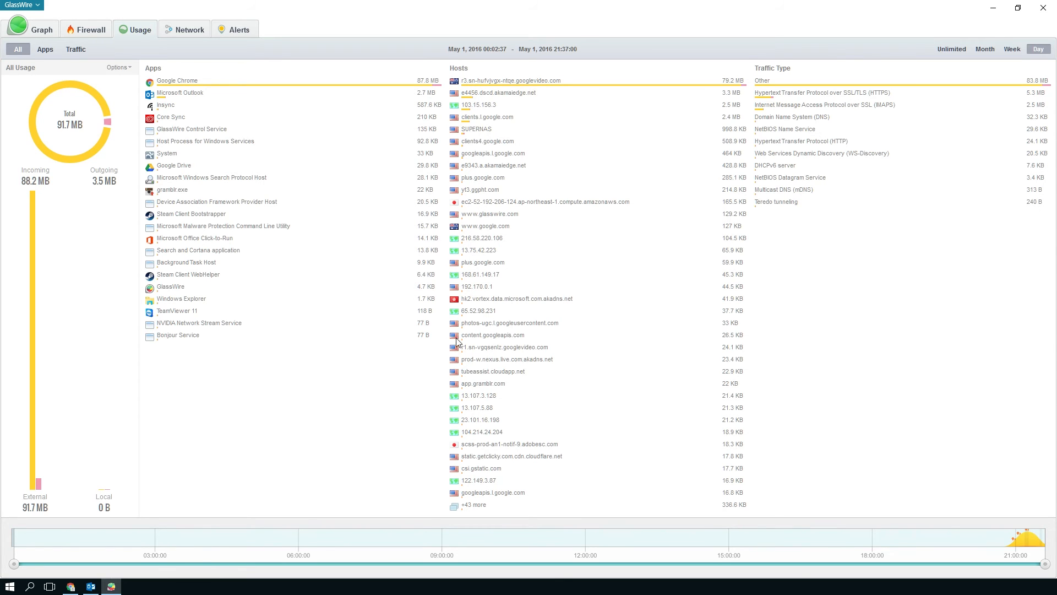
pyautogui.moveTo(210, 81)
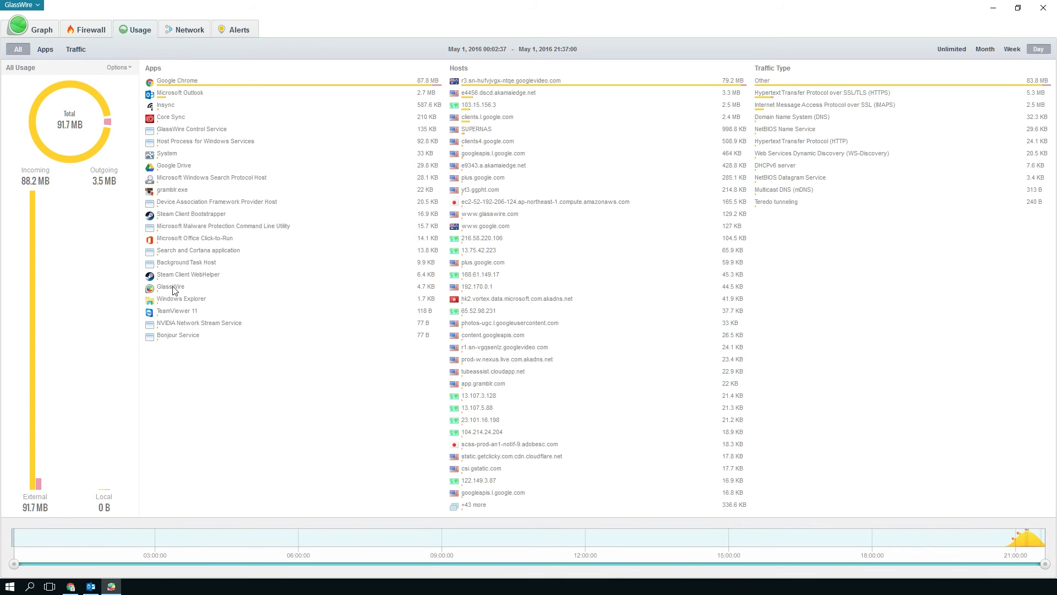
pyautogui.moveTo(180, 218)
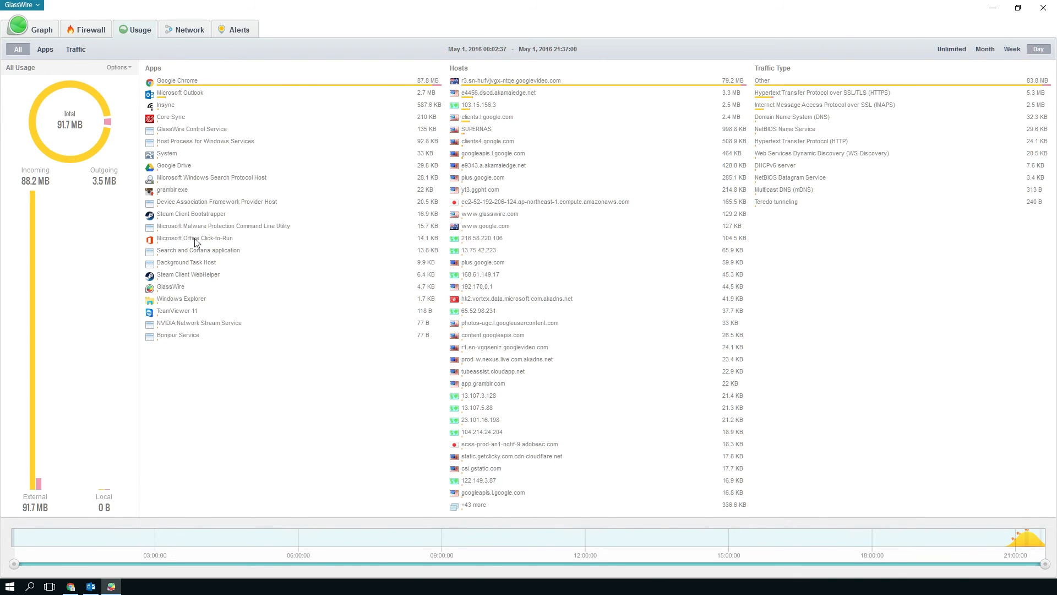
pyautogui.moveTo(170, 132)
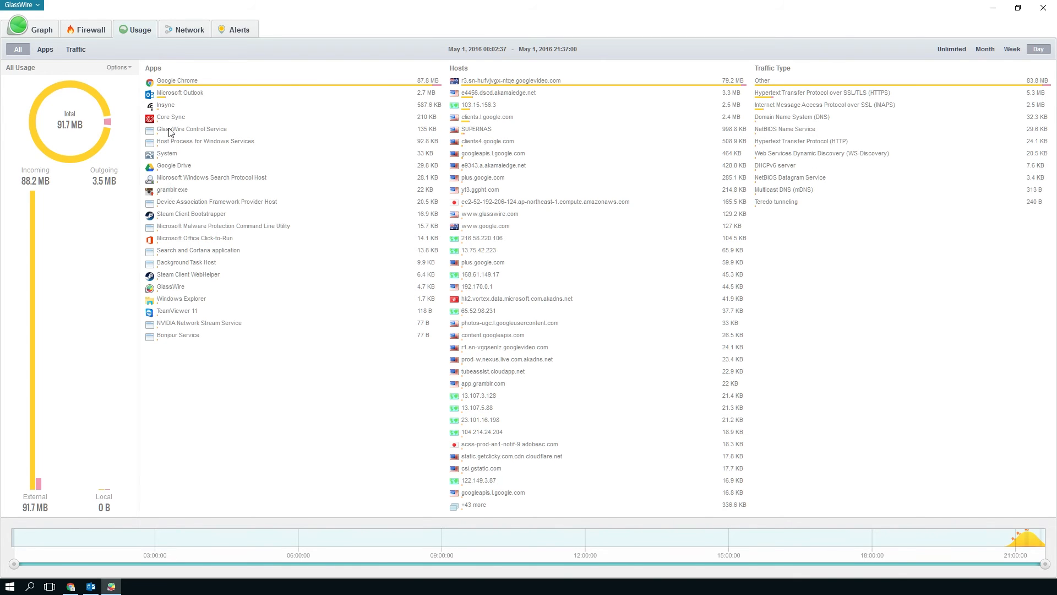
pyautogui.moveTo(192, 100)
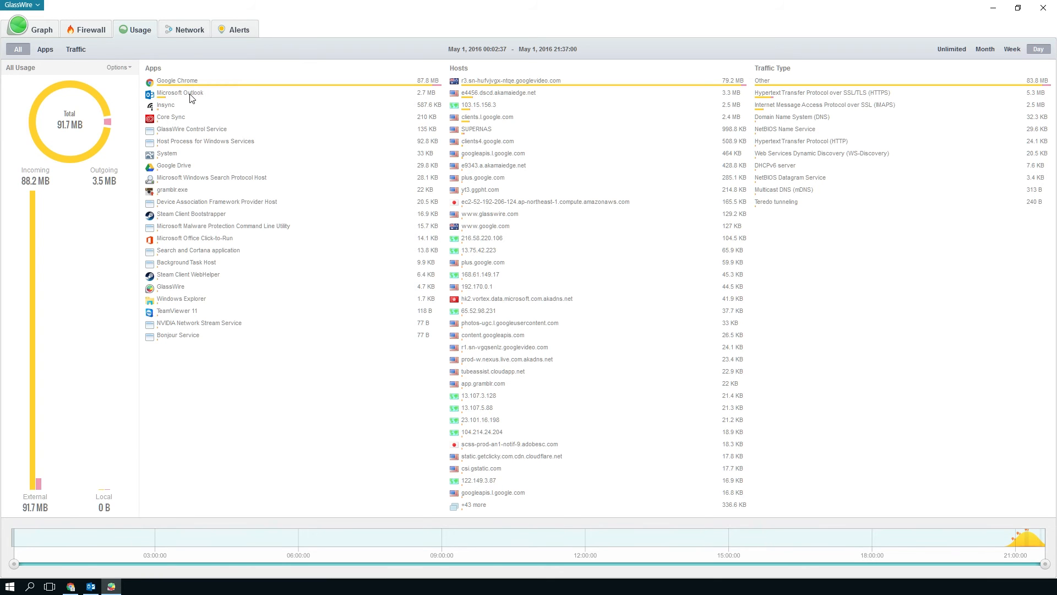
pyautogui.click(44, 48)
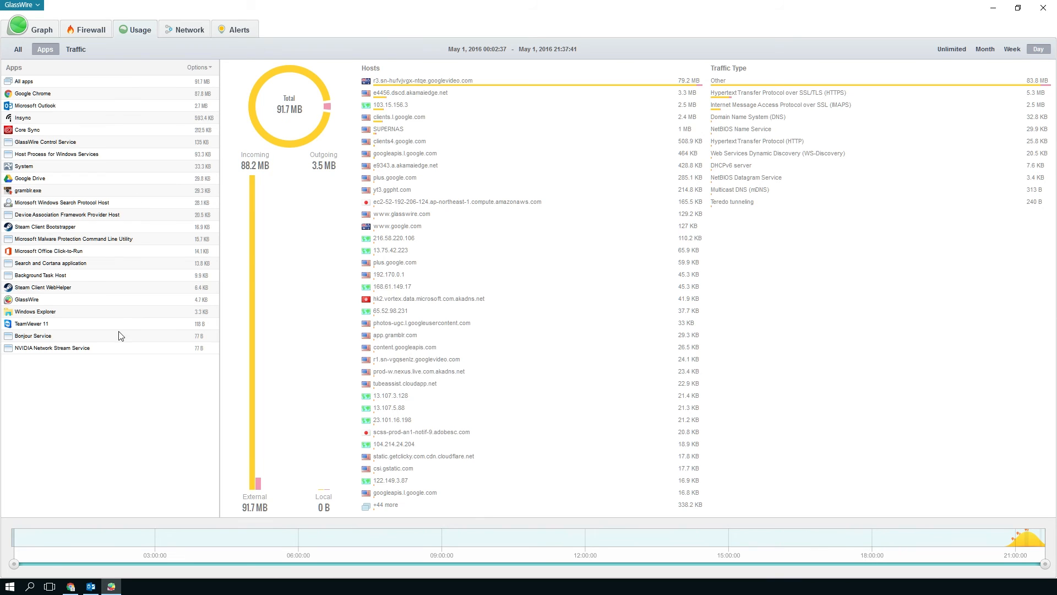
pyautogui.click(75, 48)
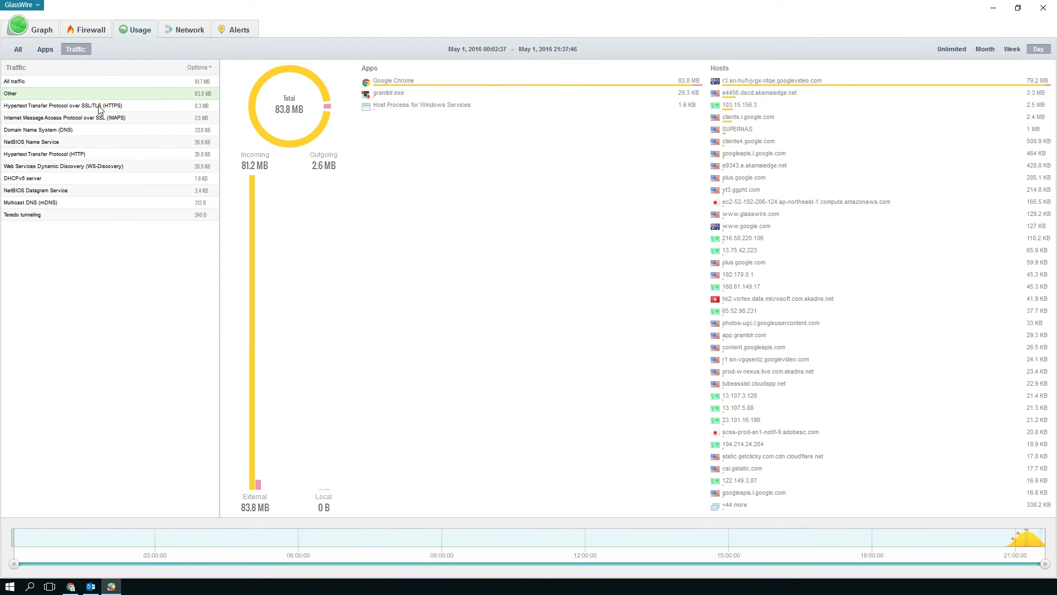
pyautogui.click(64, 105)
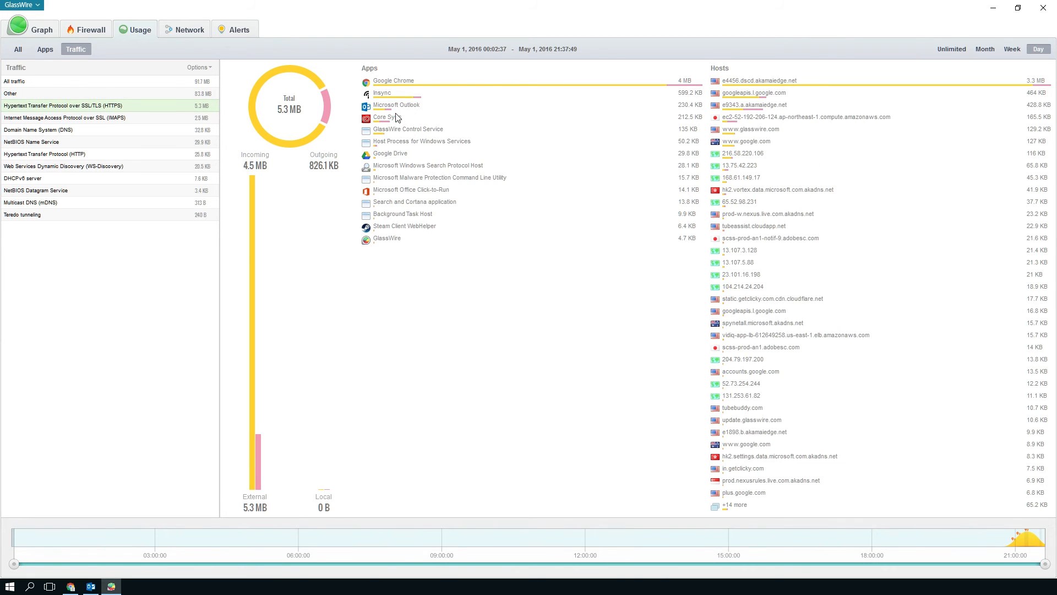
pyautogui.click(189, 29)
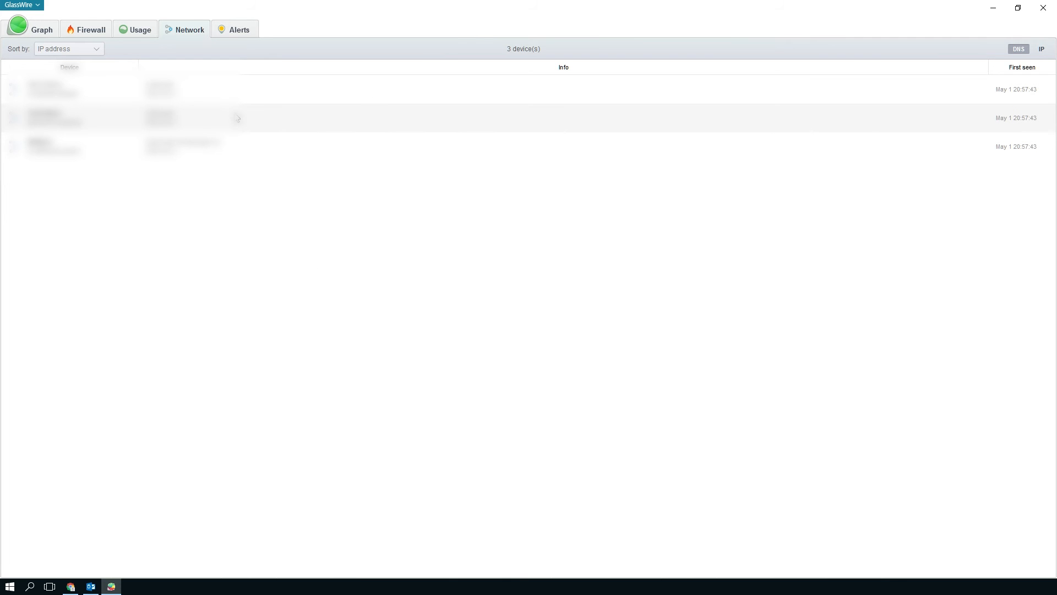
pyautogui.moveTo(39, 14)
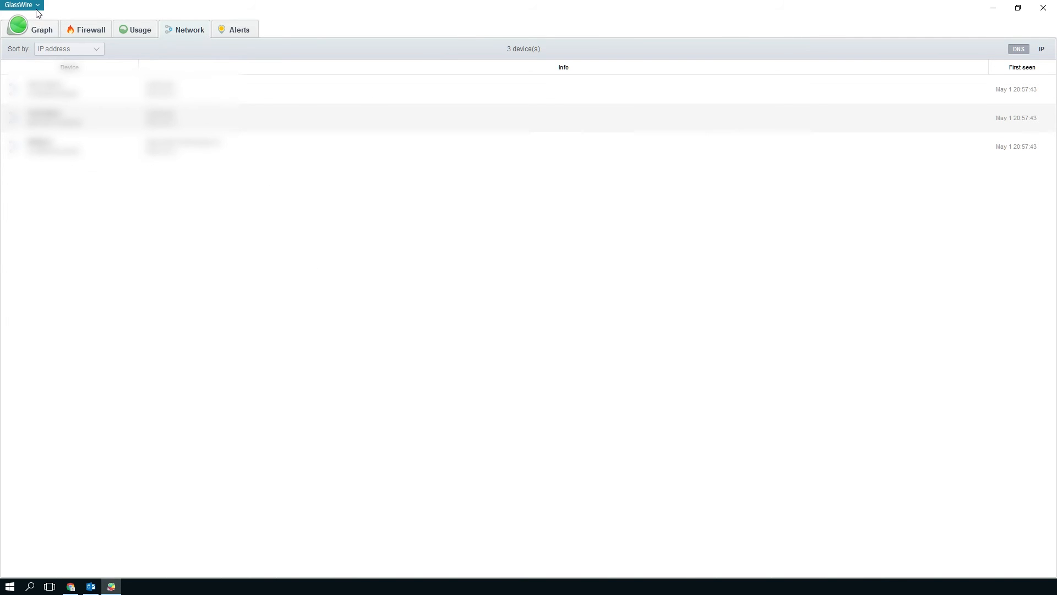
# Step: Scroll through the first-network-activity alerts, then show the live five-minute graph split by traffic type
pyautogui.click(21, 5)
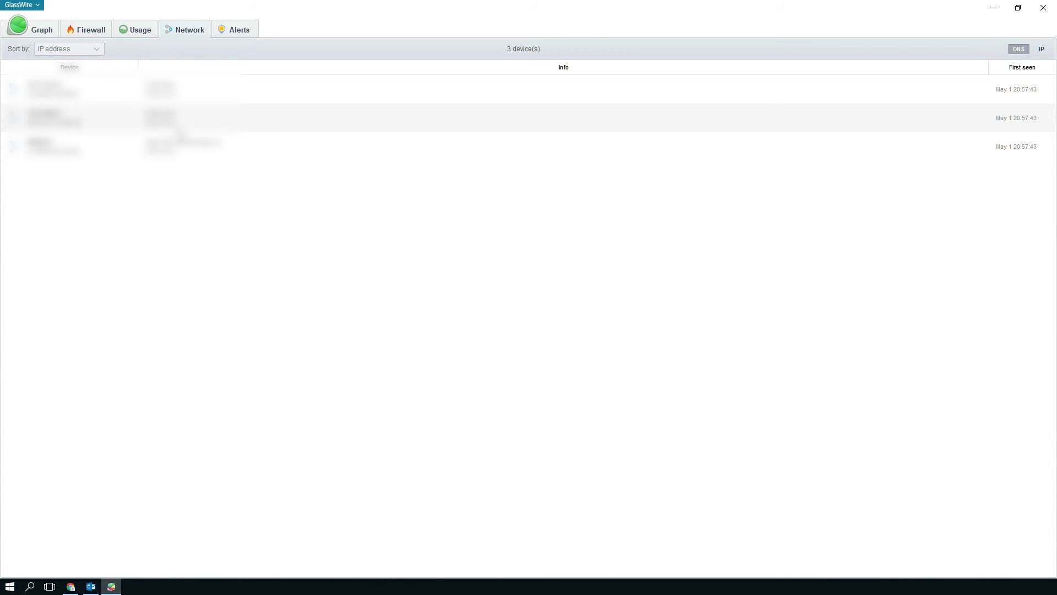
pyautogui.moveTo(237, 29)
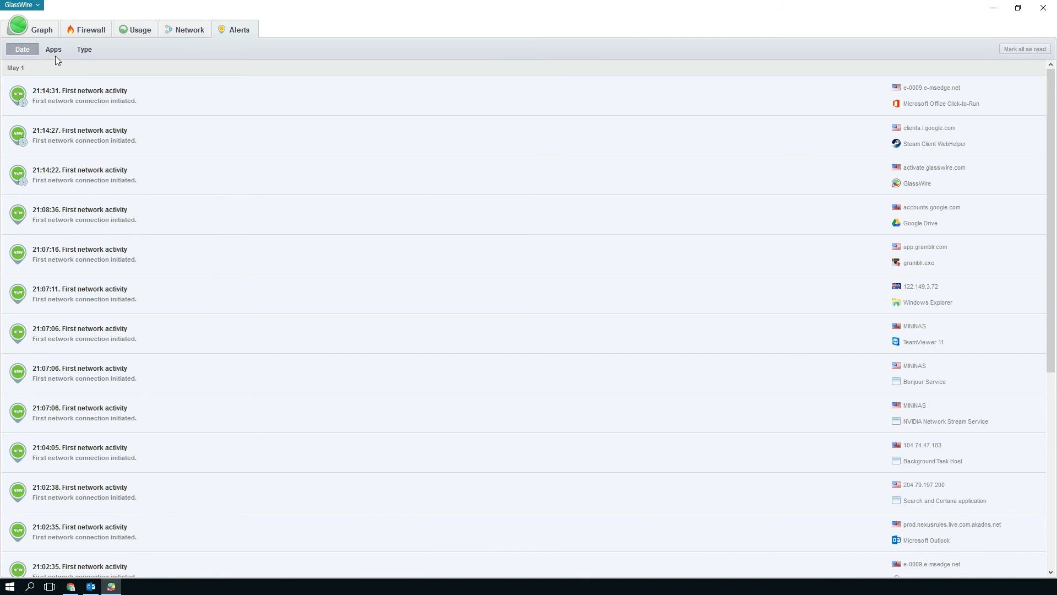
pyautogui.scroll(-3)
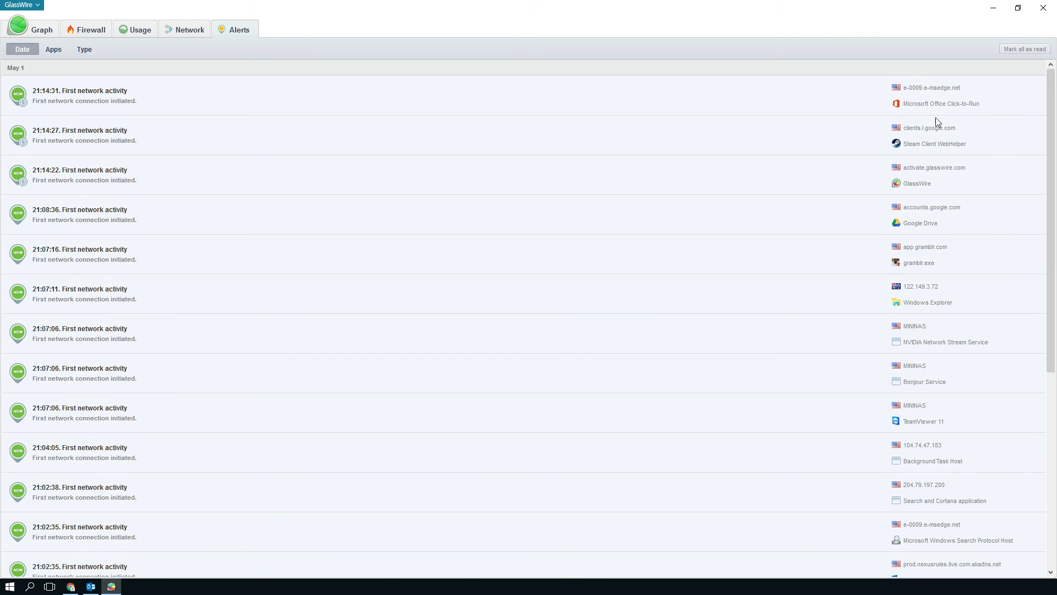
pyautogui.scroll(-3)
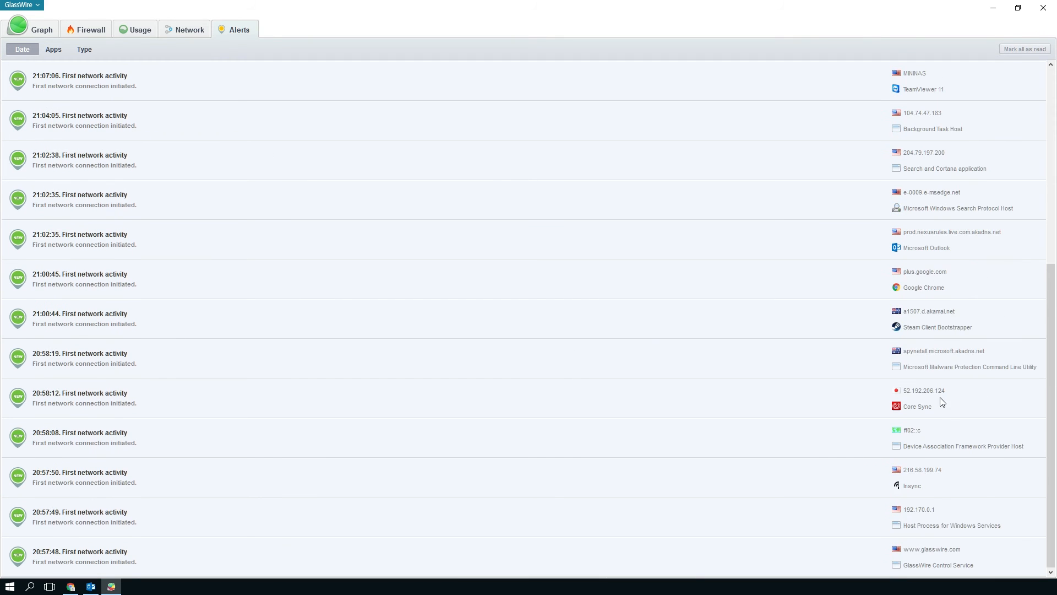
pyautogui.click(139, 29)
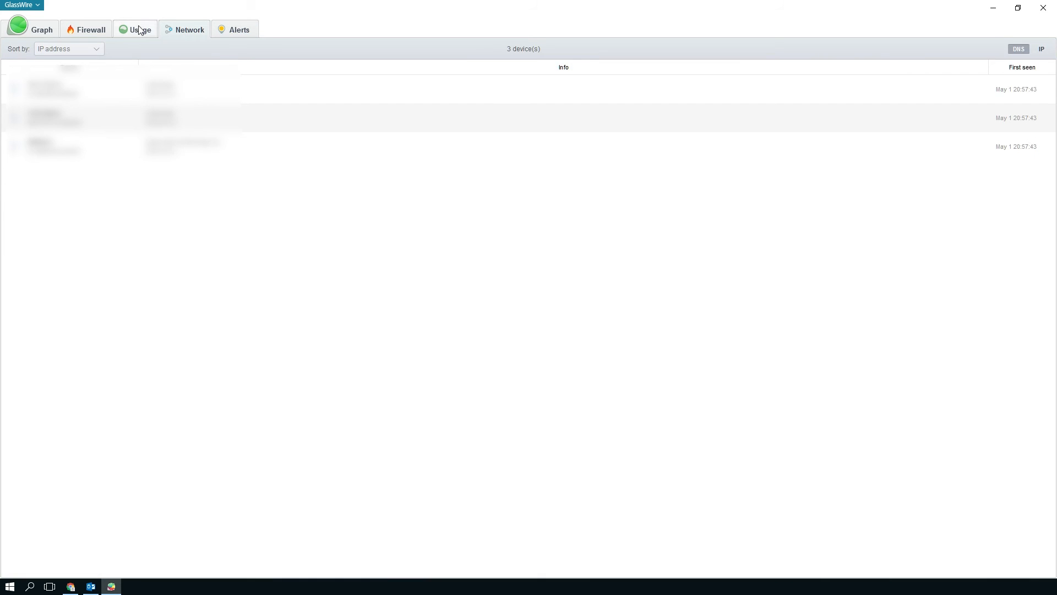
pyautogui.click(41, 29)
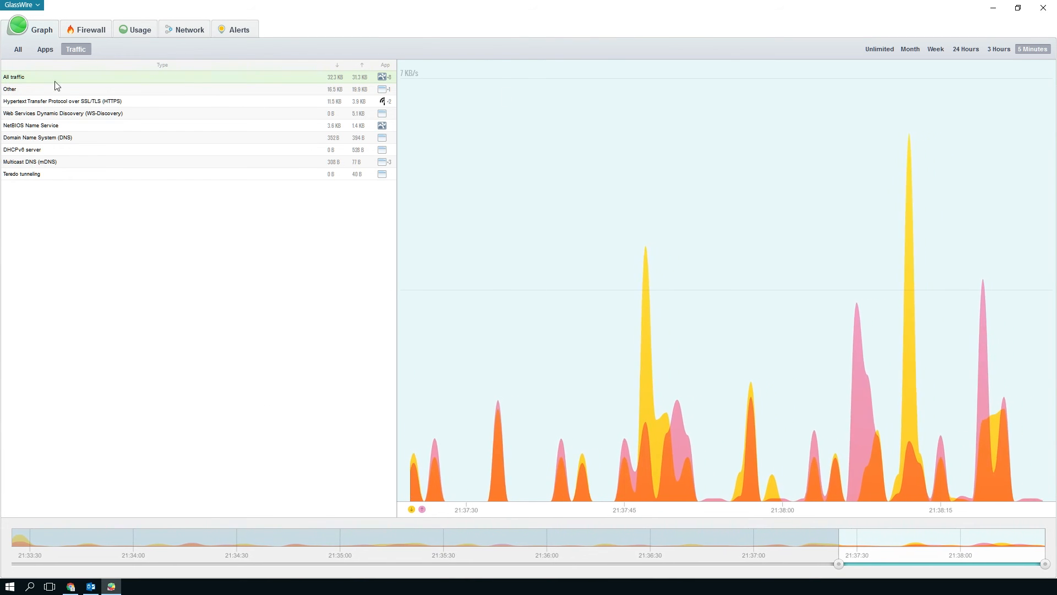
# Step: Switch the live graph to All traffic and restore the window to its smaller size
pyautogui.click(18, 48)
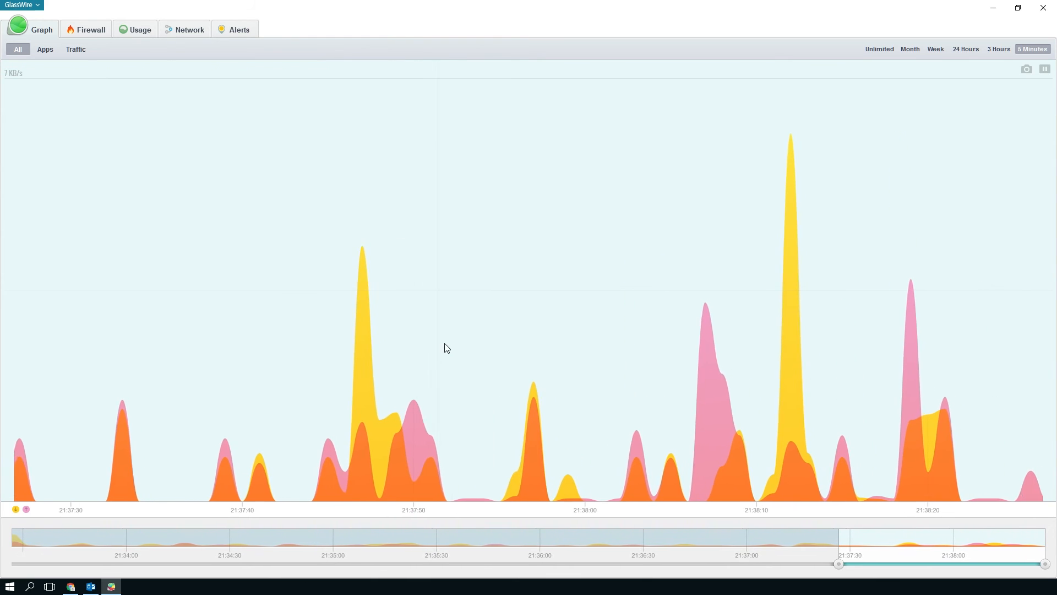
pyautogui.click(1017, 7)
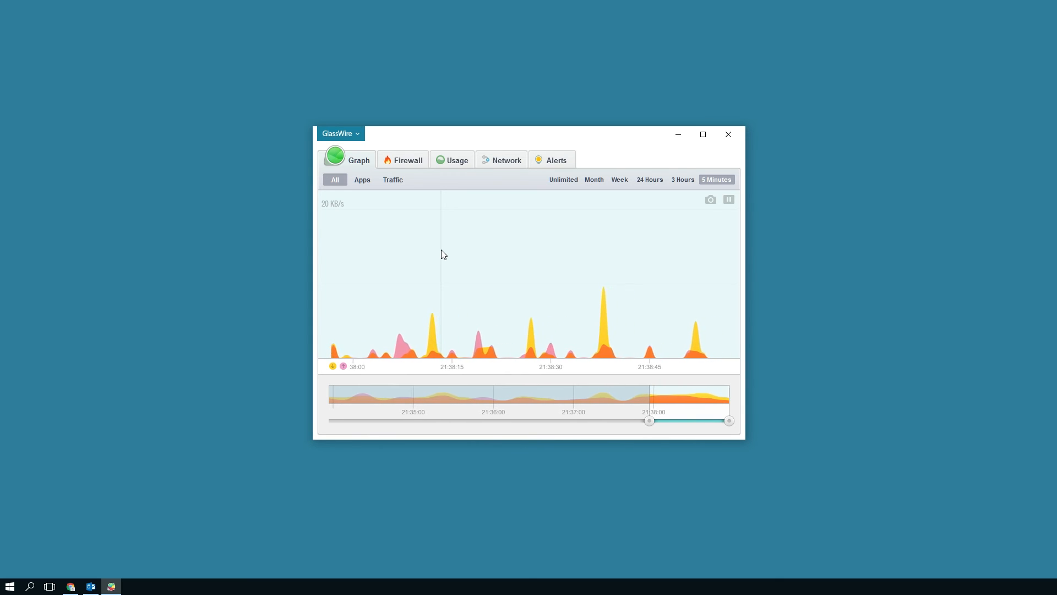
pyautogui.click(408, 160)
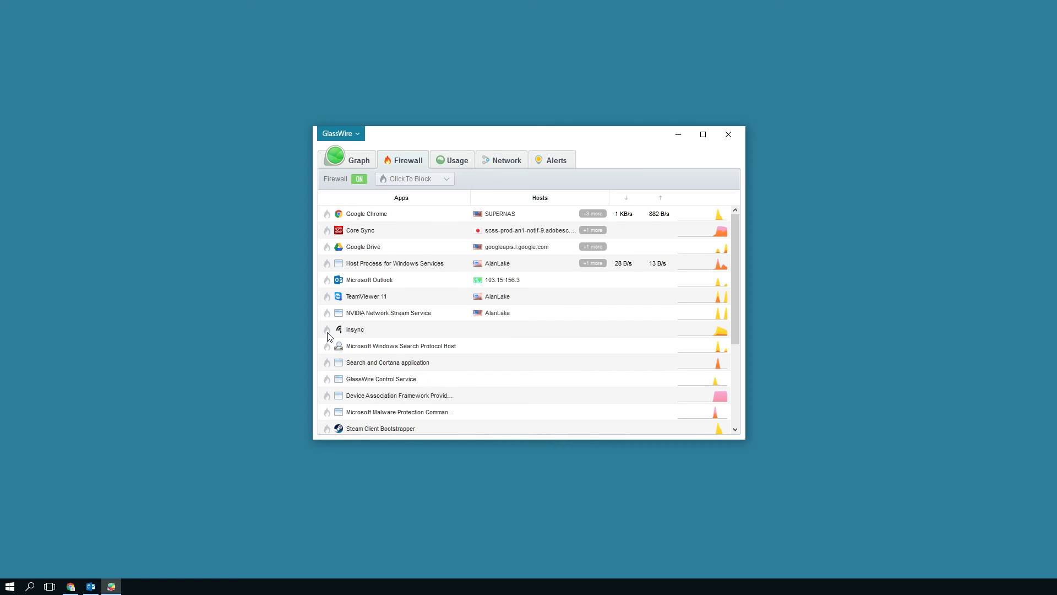
pyautogui.click(327, 330)
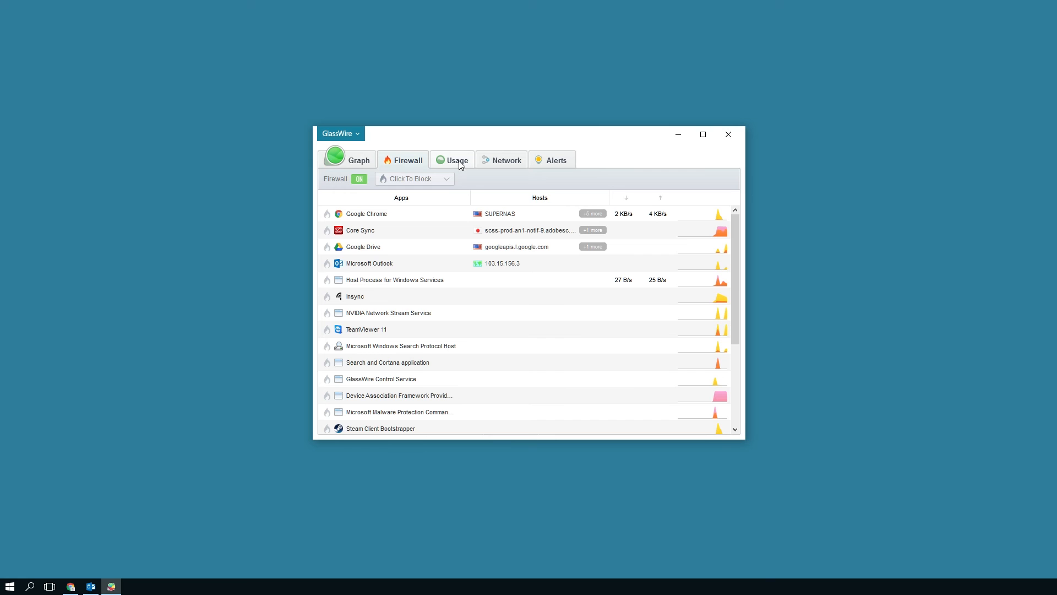
pyautogui.click(456, 160)
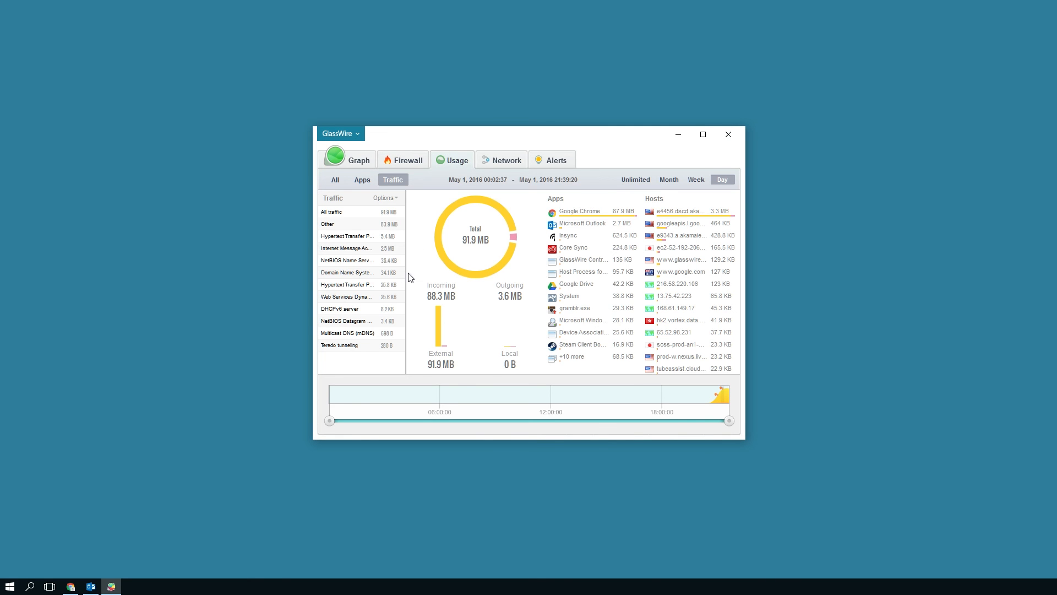
pyautogui.click(358, 160)
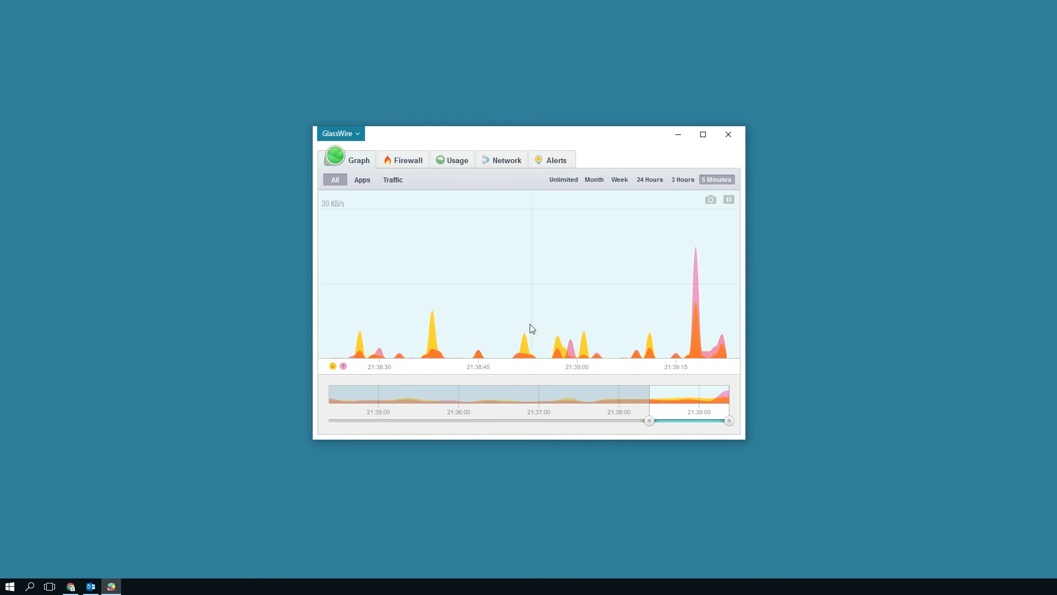